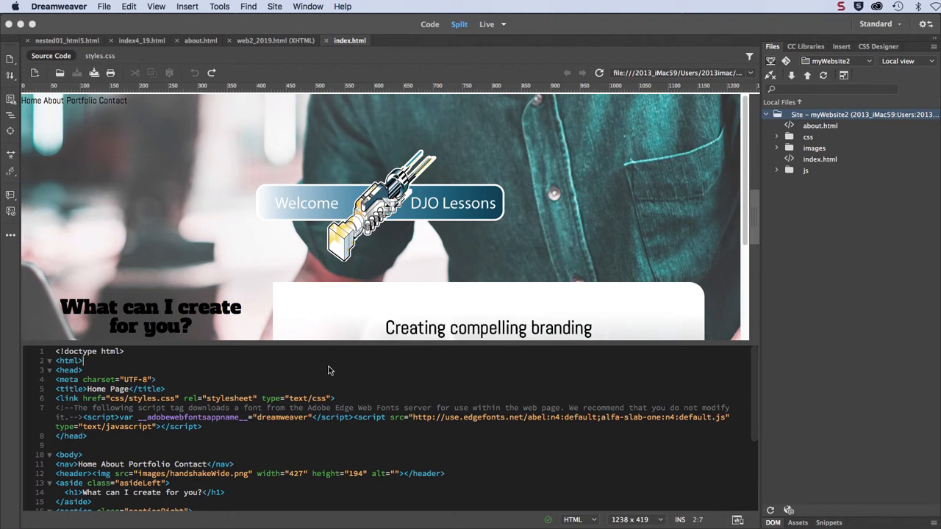
pyautogui.moveTo(134, 107)
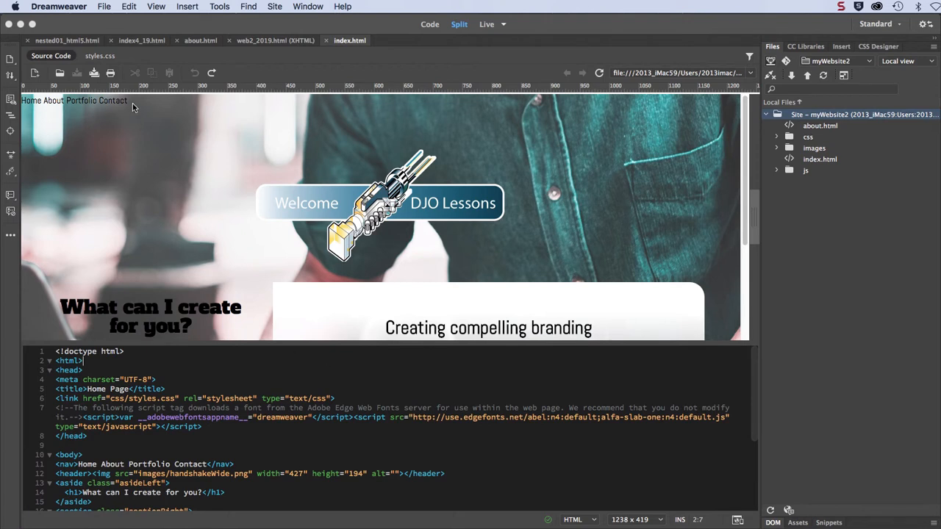
pyautogui.moveTo(27, 107)
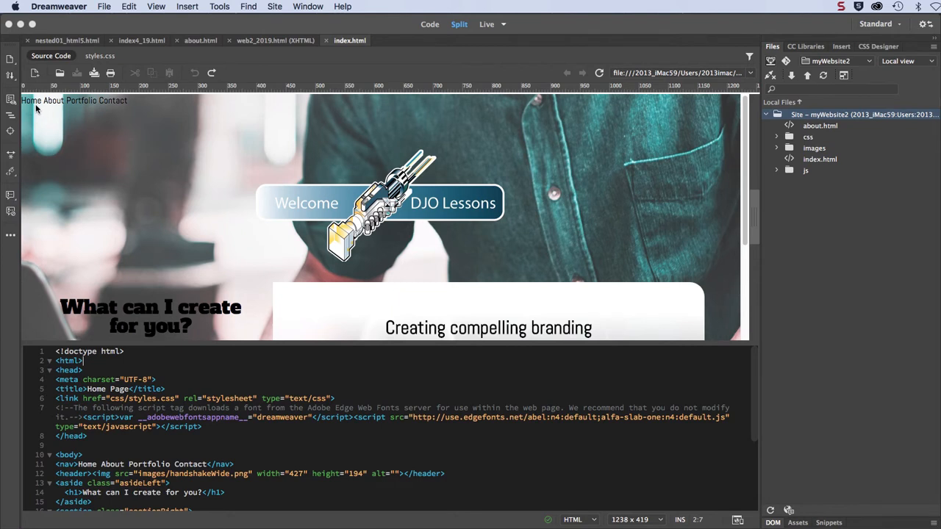
pyautogui.moveTo(76, 107)
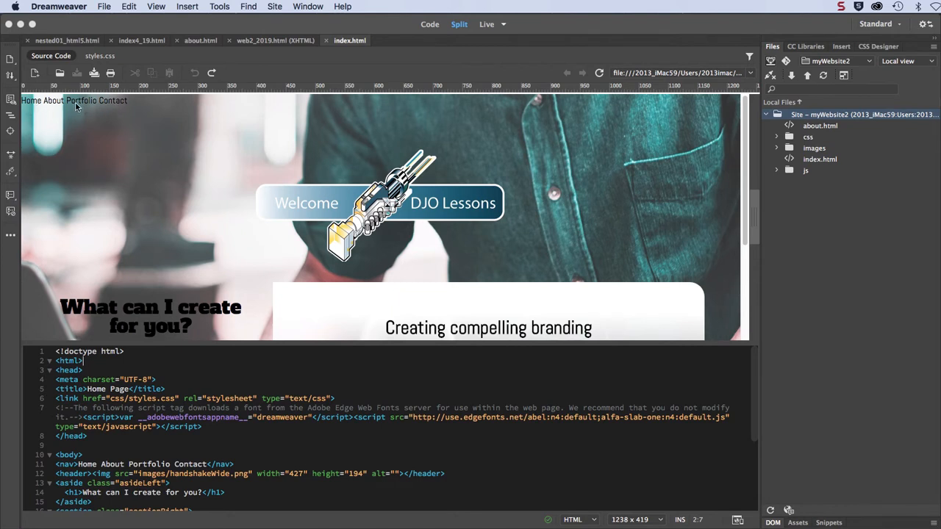
pyautogui.moveTo(53, 120)
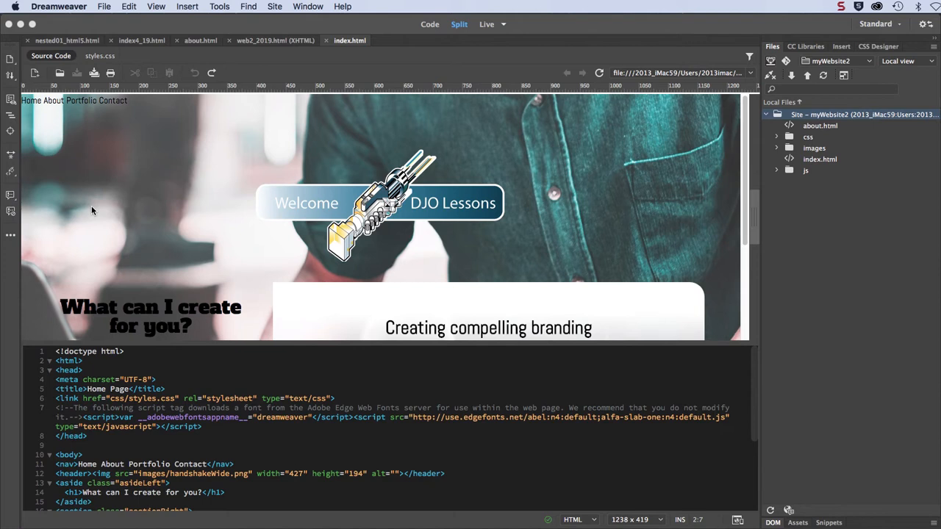
# Link the word Home in the nav code to index.html through the Hyperlink dialog.
pyautogui.scroll(-3)
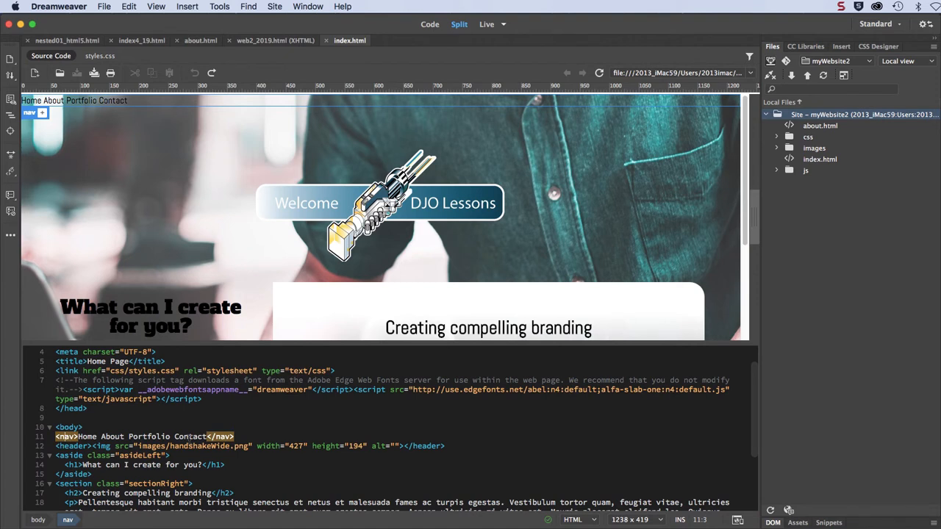
pyautogui.moveTo(524, 291)
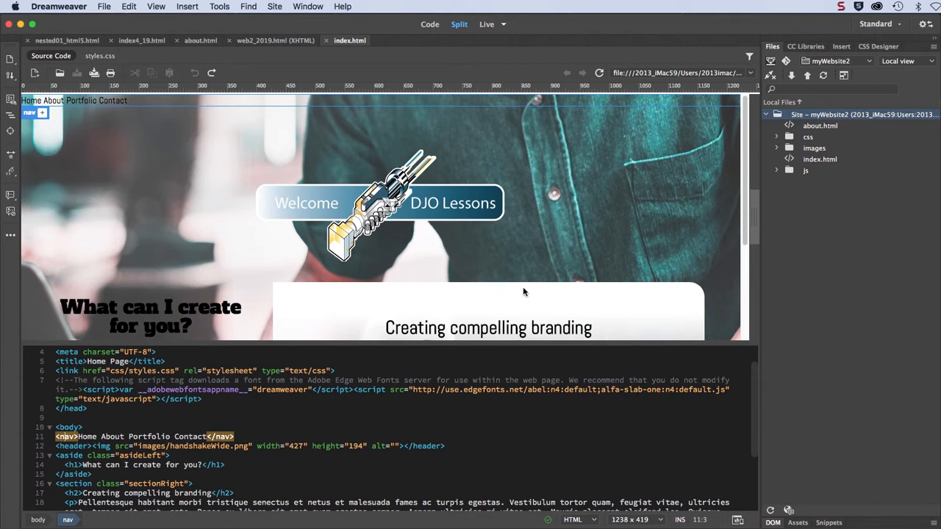
pyautogui.click(841, 46)
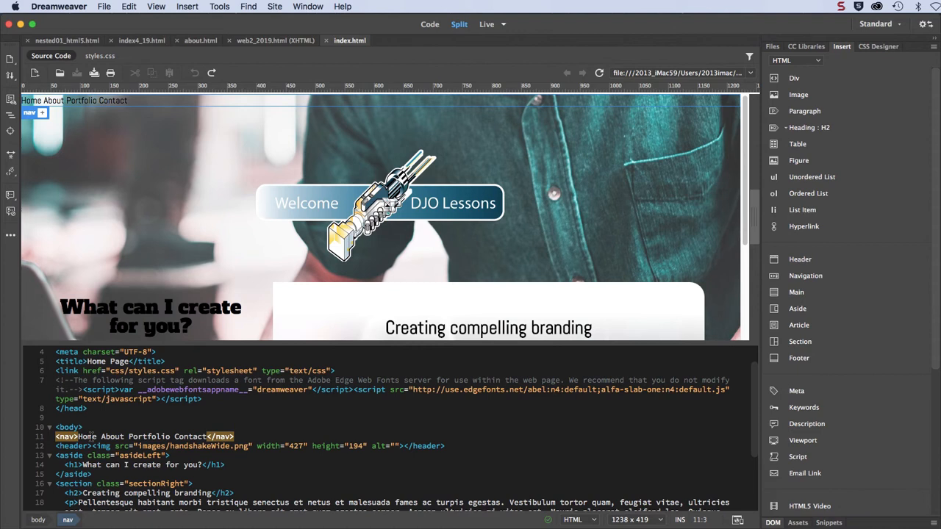
pyautogui.doubleClick(87, 436)
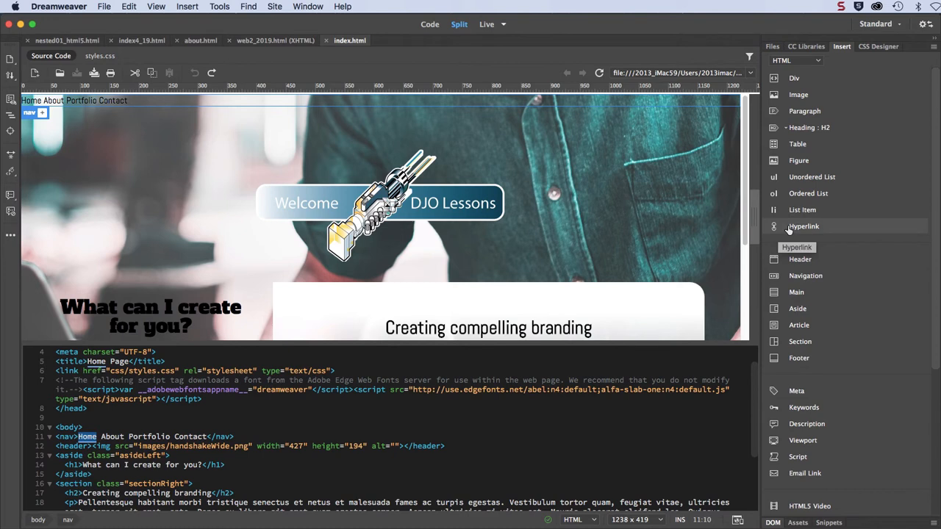
pyautogui.click(804, 226)
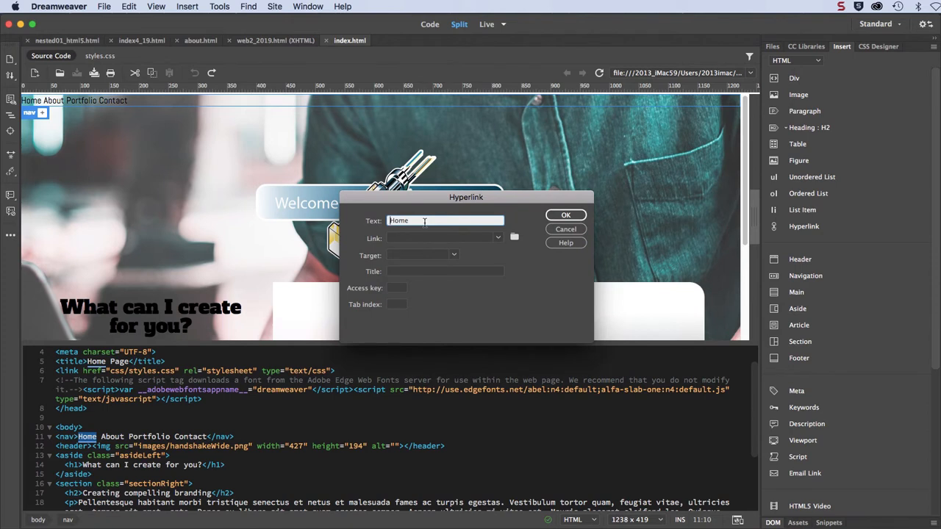
pyautogui.moveTo(515, 236)
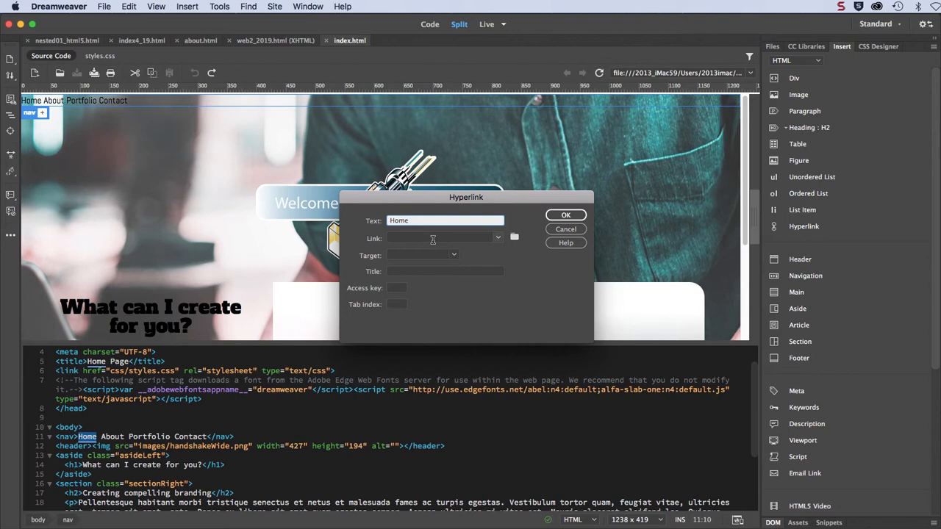
pyautogui.click(514, 237)
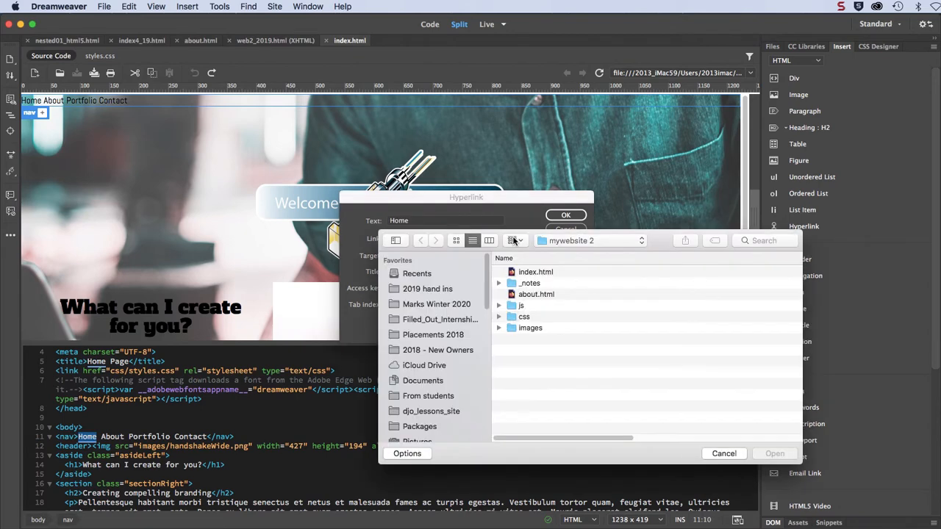
pyautogui.click(536, 271)
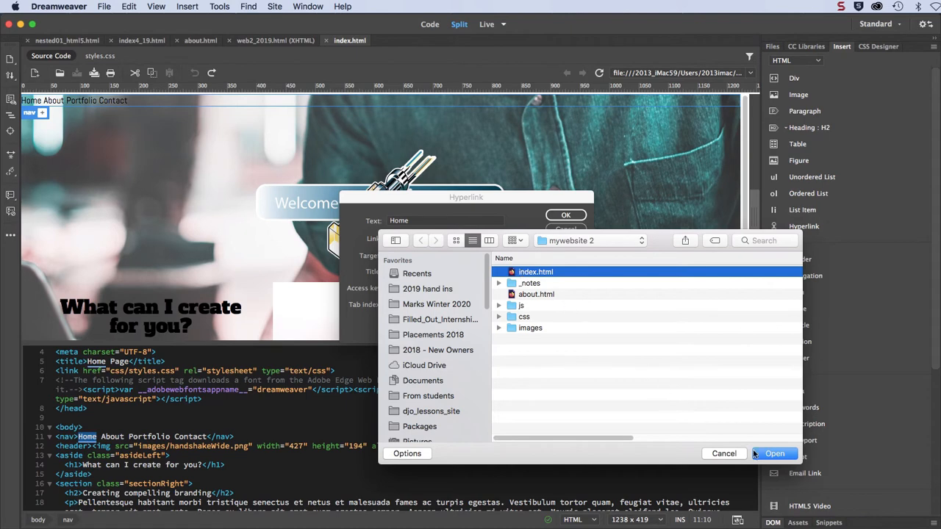
pyautogui.click(775, 454)
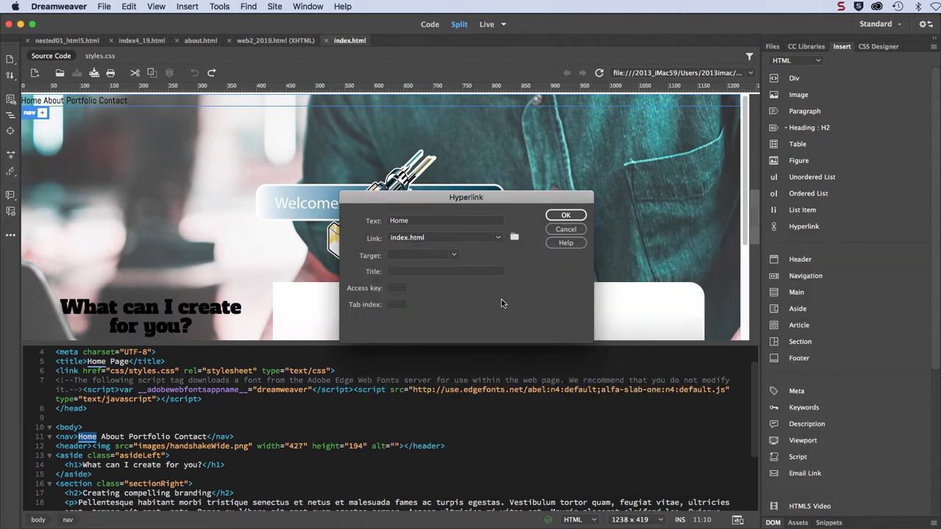
pyautogui.click(566, 215)
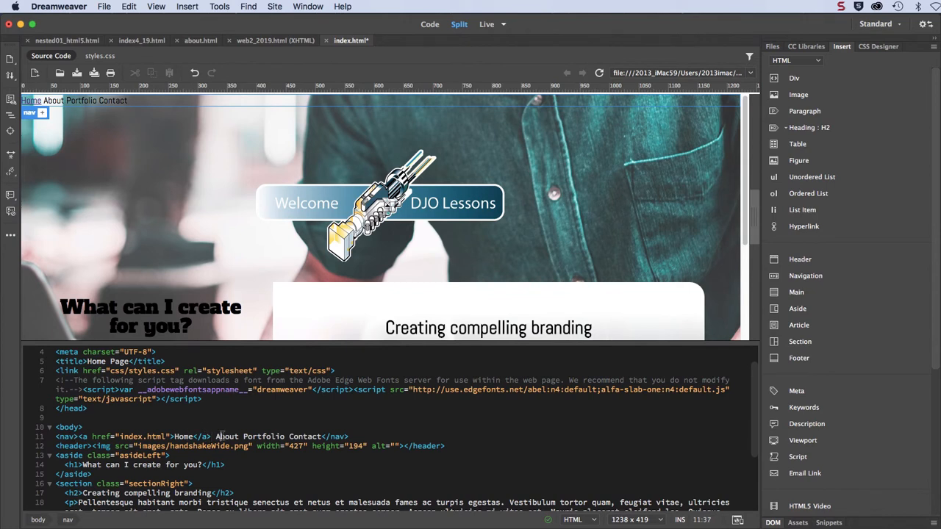
# Make the nav word About a hyperlink to about.html.
pyautogui.doubleClick(227, 436)
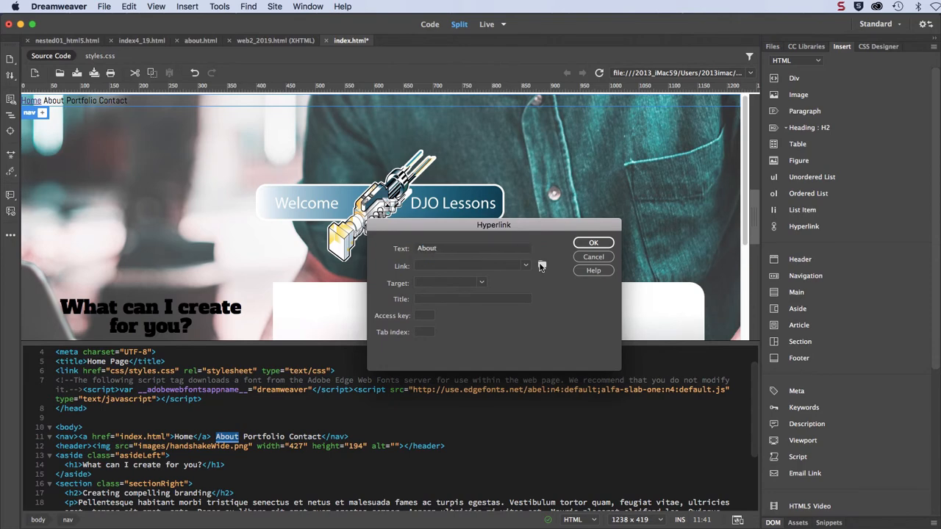
pyautogui.click(542, 265)
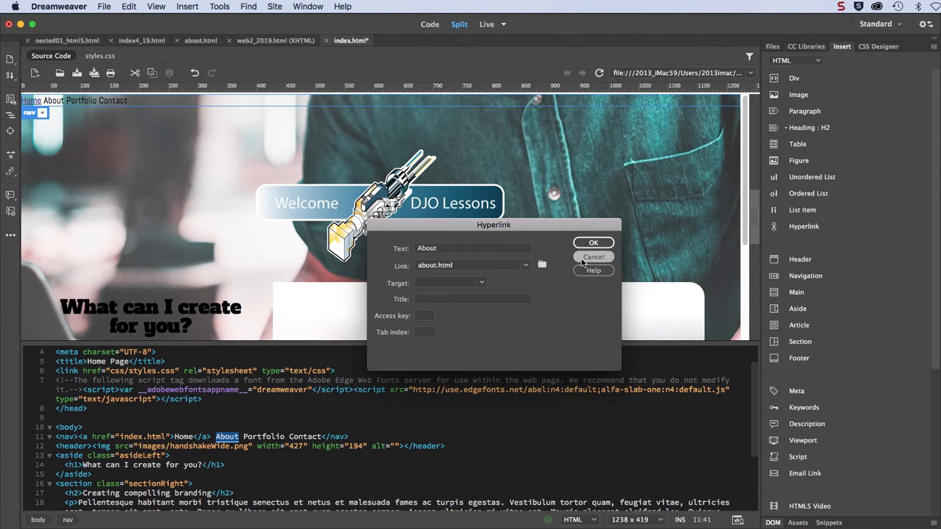
pyautogui.click(593, 242)
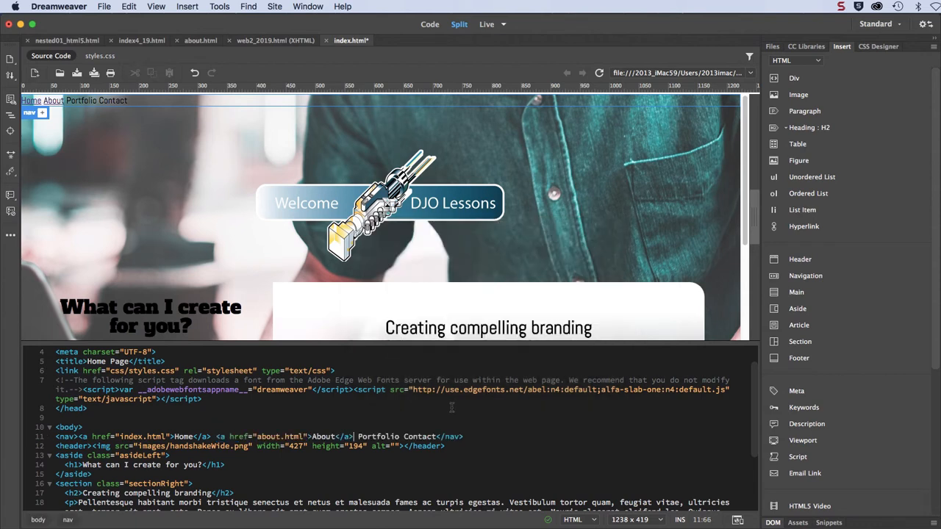
# Link the nav word Portfolio to portfolio.html.
pyautogui.doubleClick(379, 436)
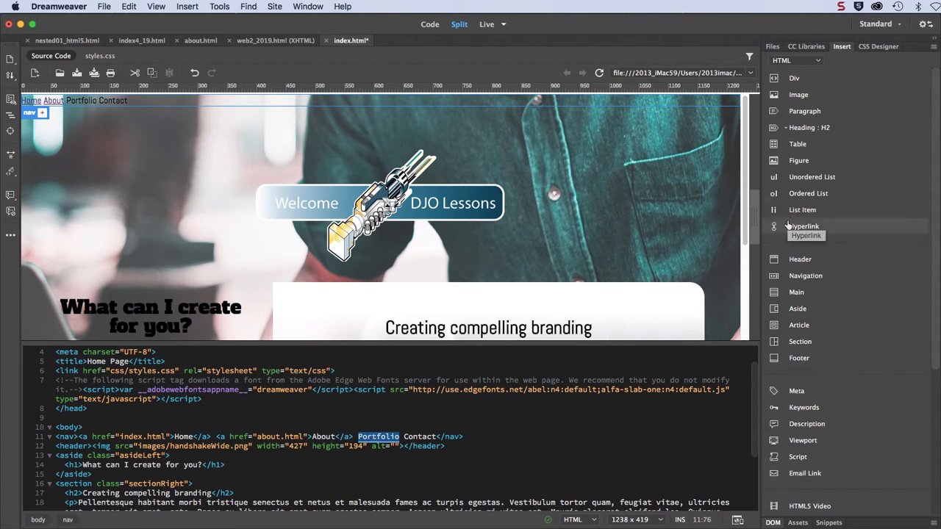
pyautogui.click(803, 226)
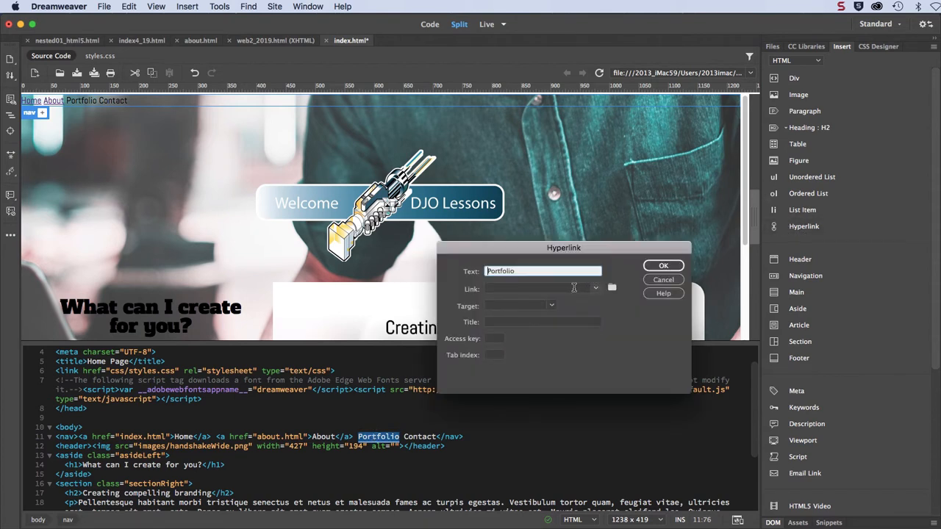
pyautogui.write('portfolio.')
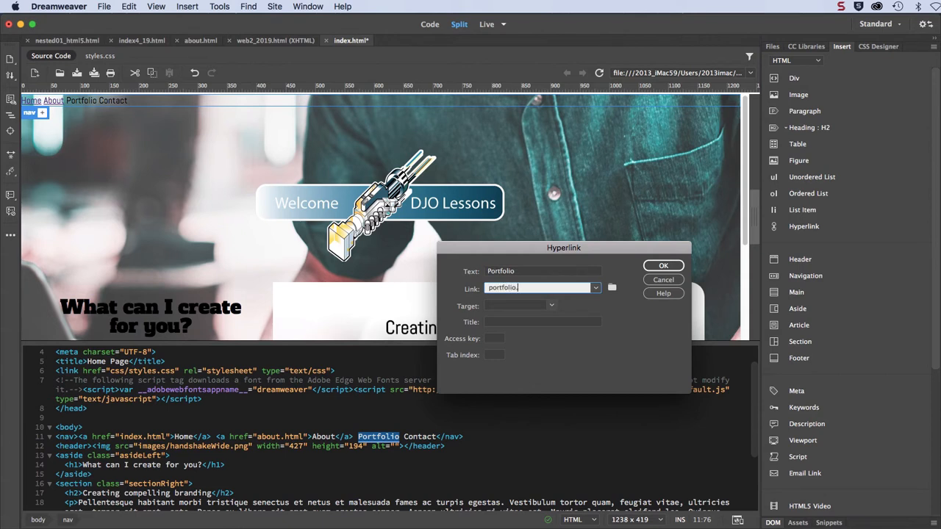
pyautogui.write('html')
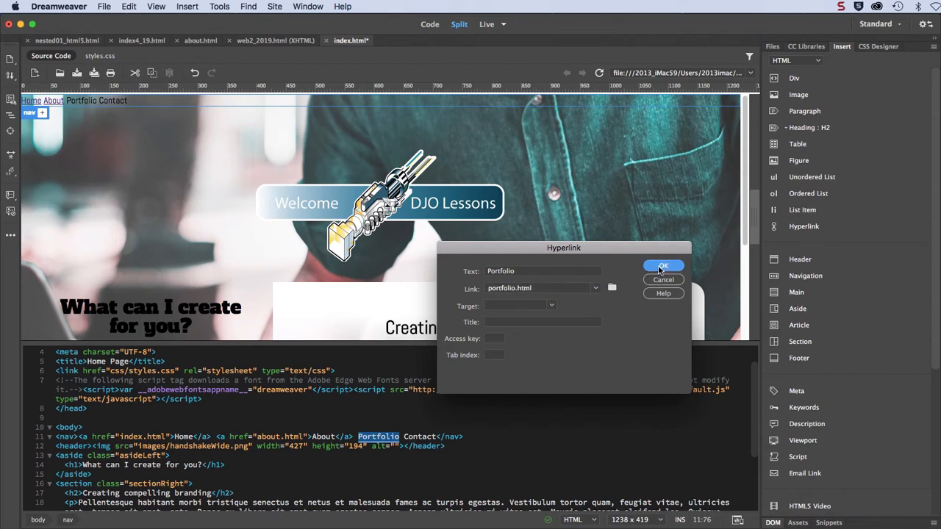
pyautogui.click(662, 266)
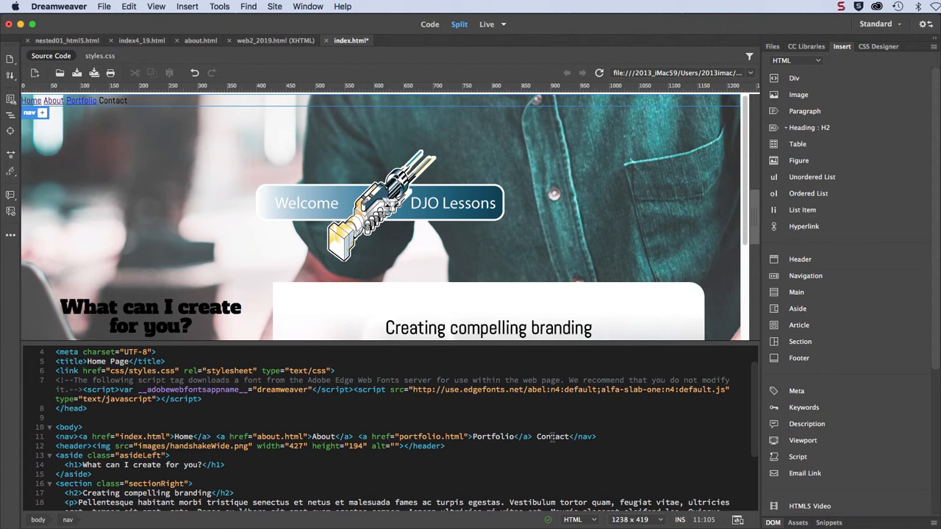
# Link the nav word Contact to contact.html.
pyautogui.doubleClick(552, 436)
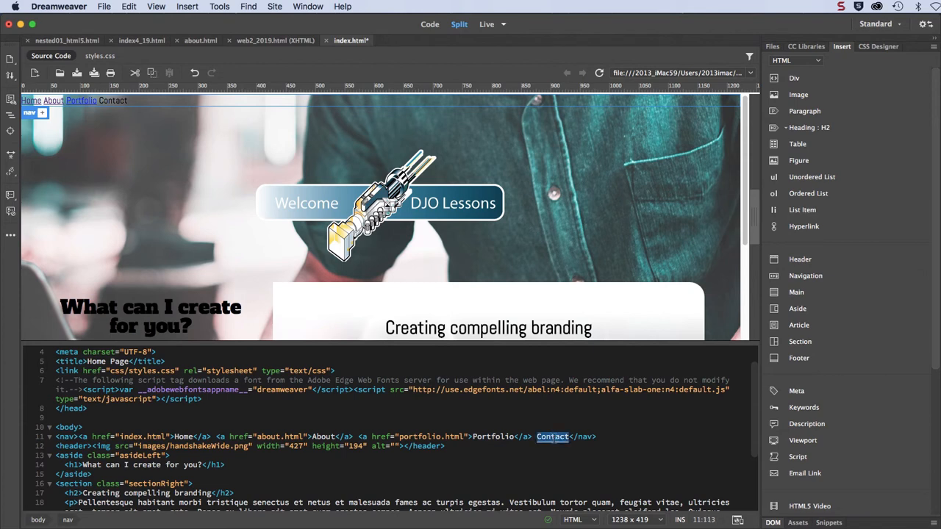
pyautogui.click(804, 226)
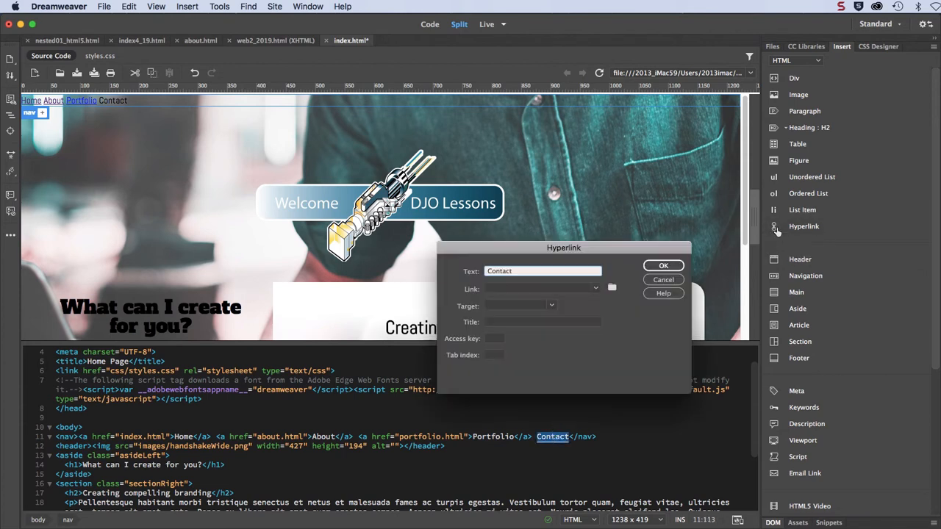
pyautogui.click(541, 288)
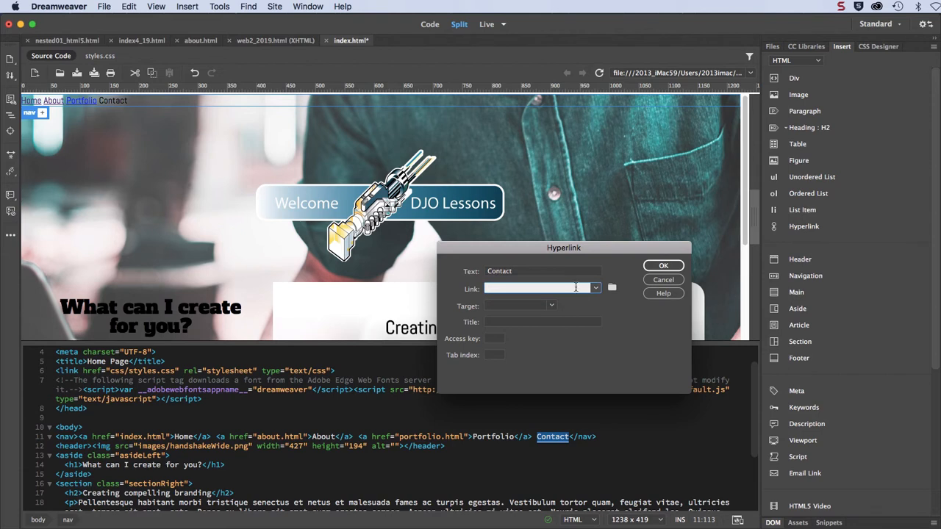
pyautogui.write('contact.html')
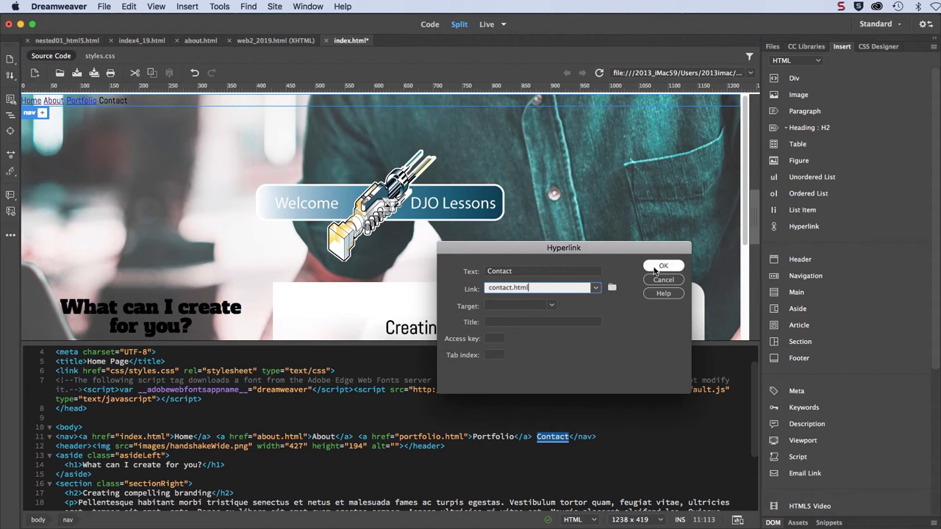
pyautogui.click(663, 266)
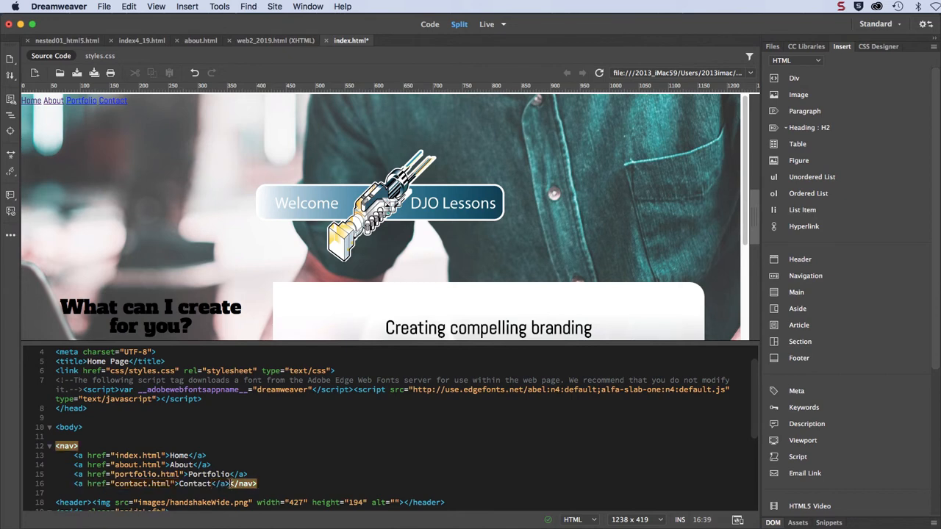
# Scroll down through the nav code containing the four link lines.
pyautogui.scroll(-3)
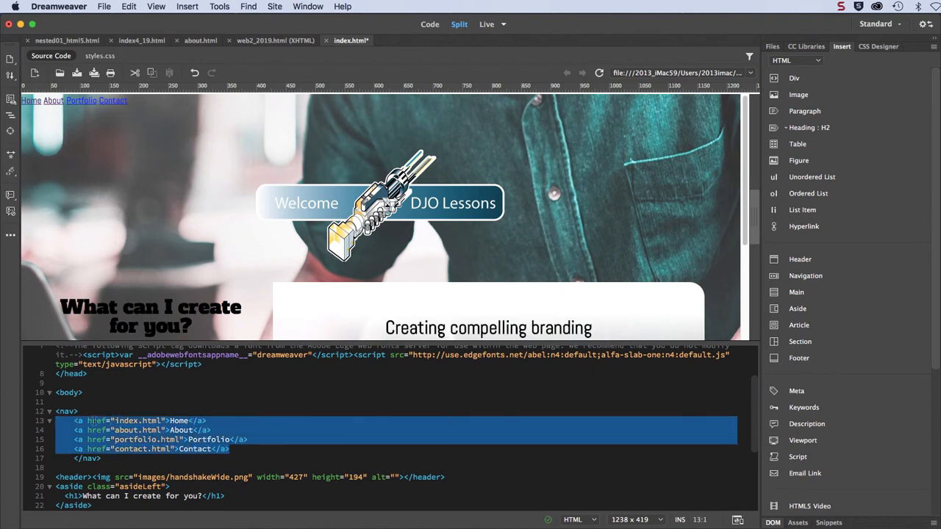
pyautogui.moveTo(812, 177)
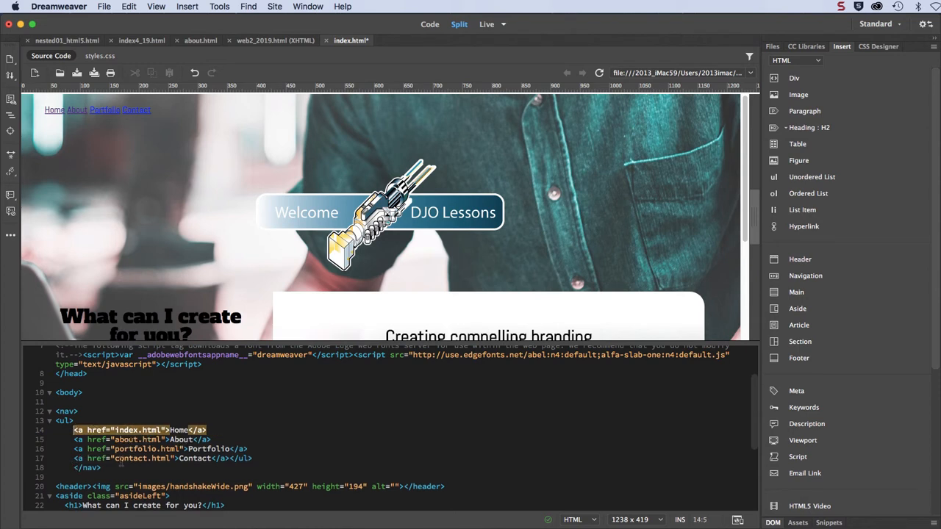
# Select the Home and About link lines in the nav code to wrap them in <li> tags.
pyautogui.click(147, 458)
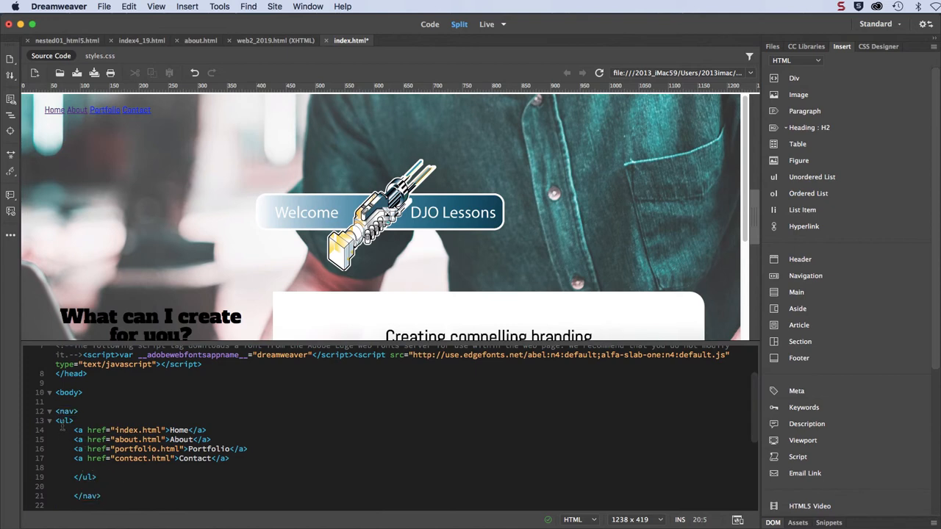
pyautogui.click(65, 420)
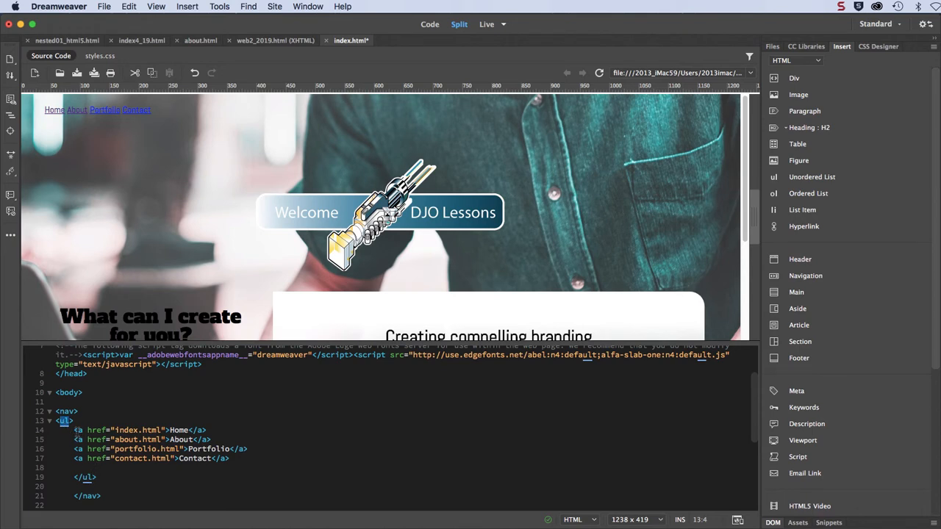
pyautogui.tripleClick(140, 430)
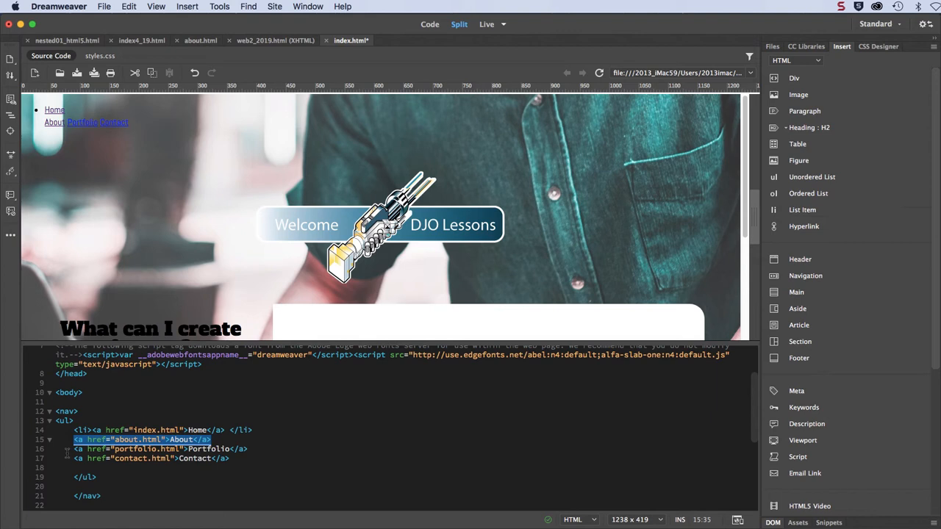
pyautogui.click(161, 450)
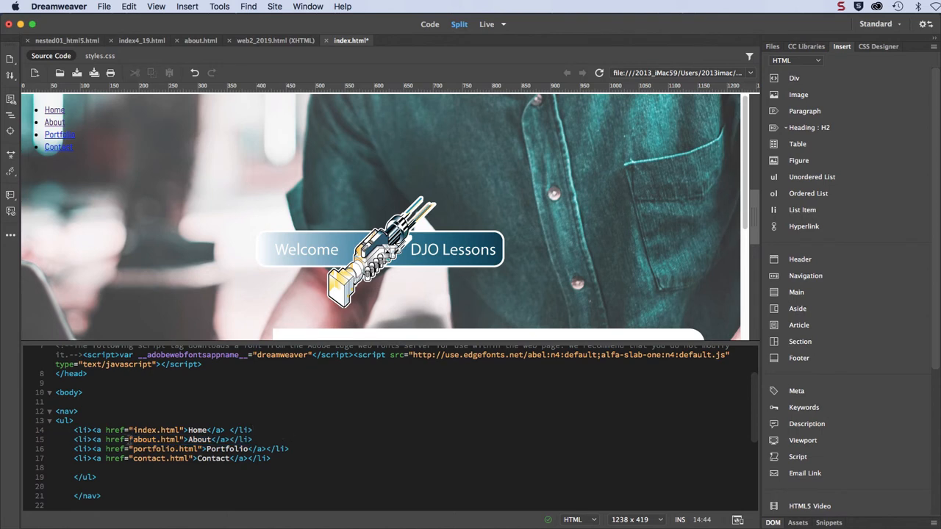
pyautogui.moveTo(46, 166)
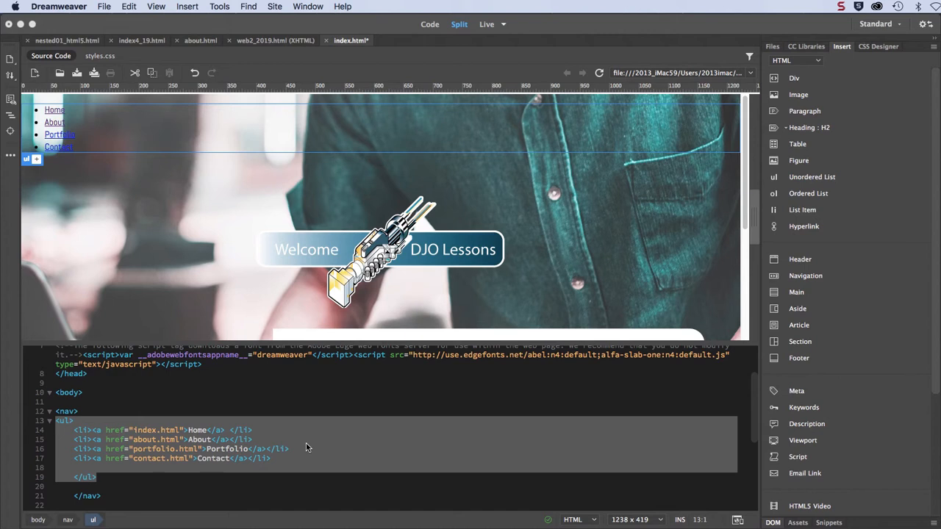
pyautogui.moveTo(300, 445)
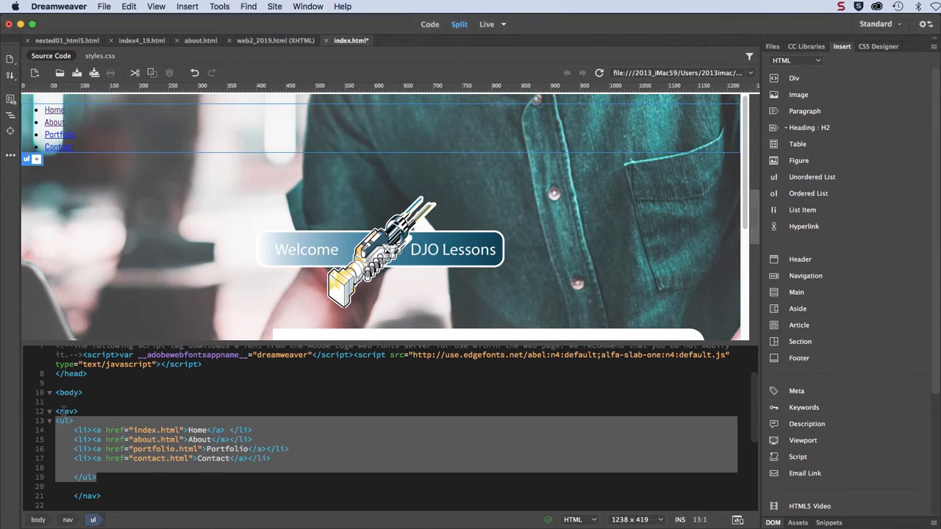
# Add a nav rule to styles.css with background-color #DFDFDF.
pyautogui.click(67, 411)
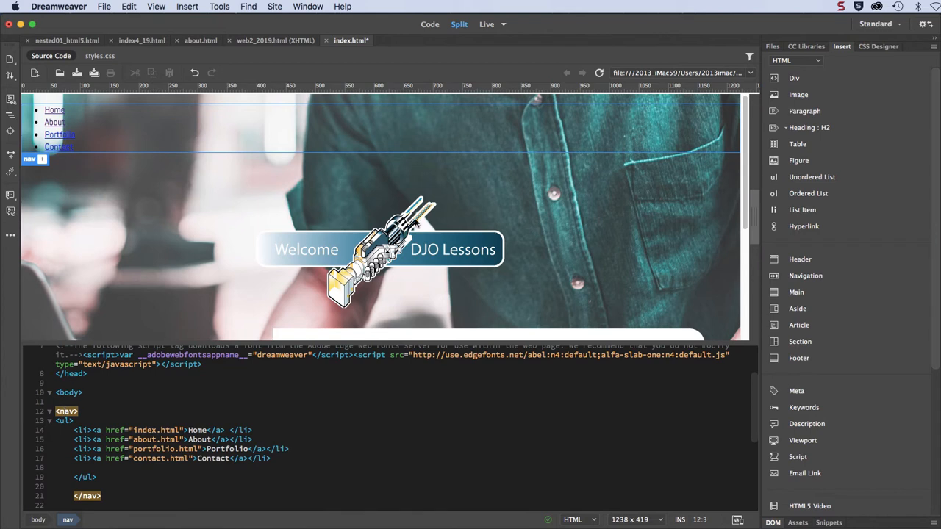
pyautogui.click(878, 46)
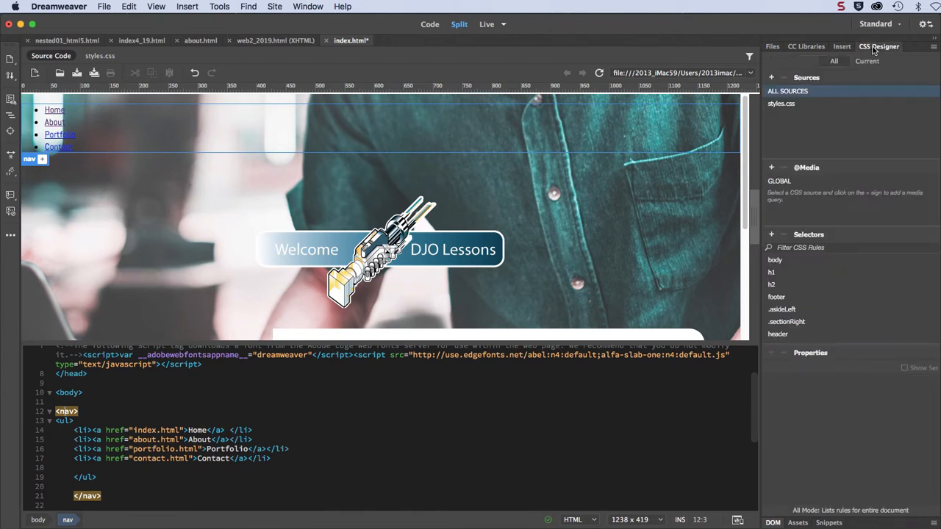
pyautogui.click(780, 103)
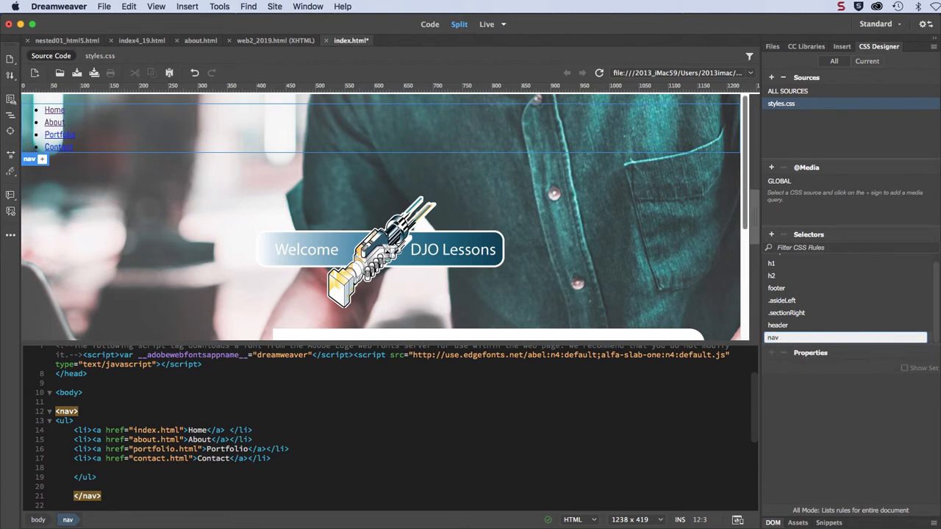
pyautogui.click(773, 338)
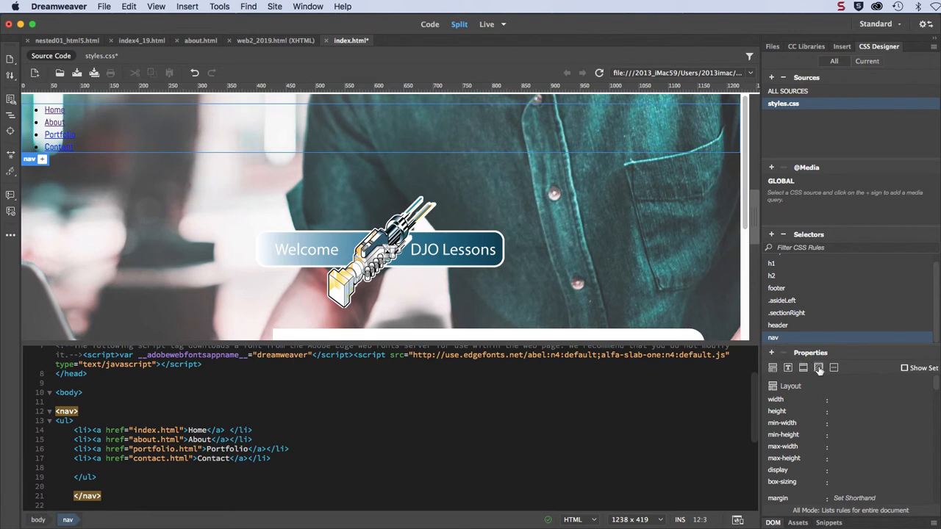
pyautogui.click(818, 368)
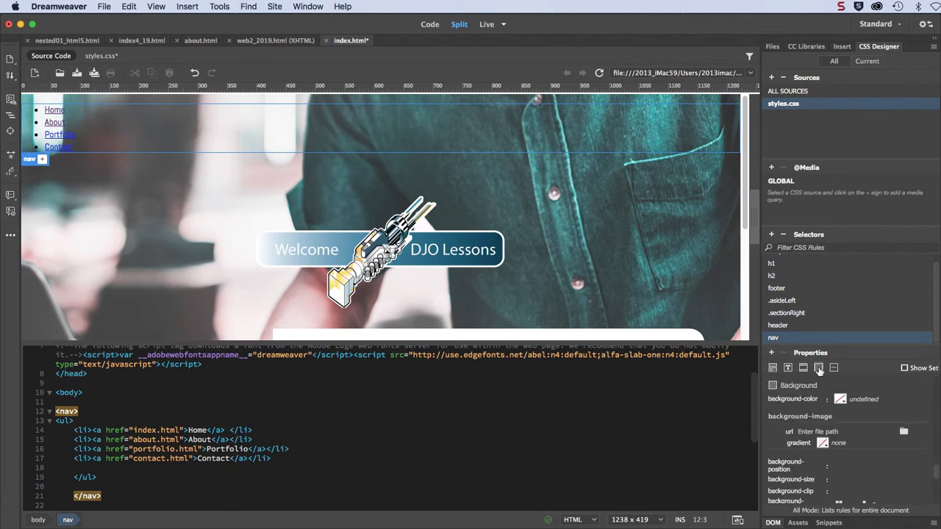
pyautogui.click(840, 398)
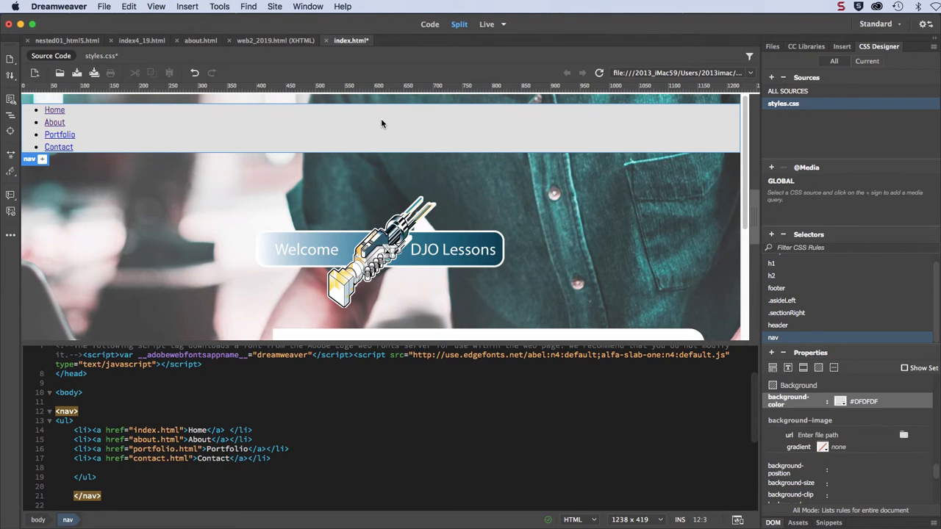
pyautogui.moveTo(299, 384)
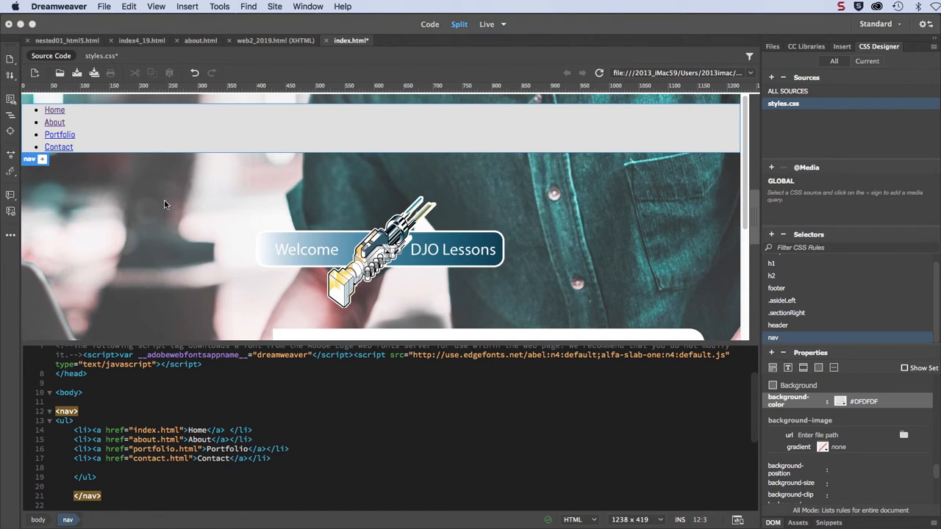
pyautogui.moveTo(78, 146)
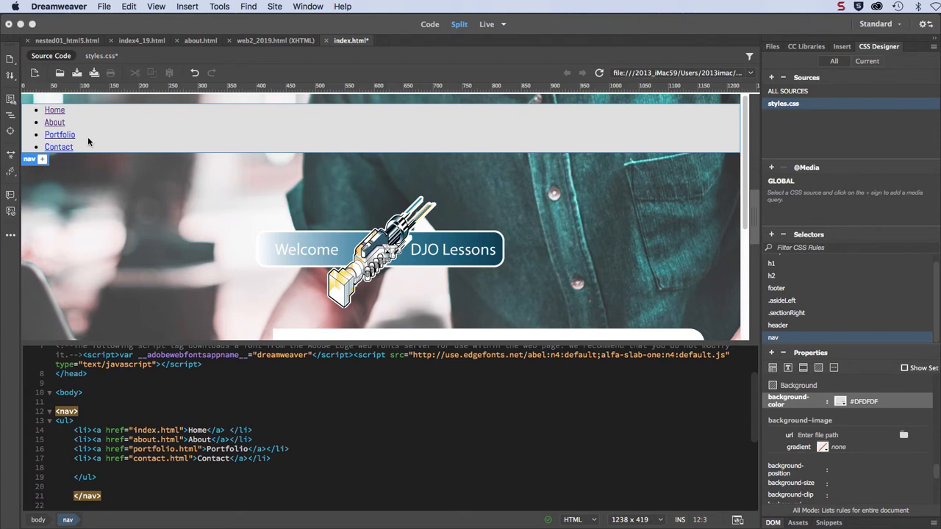
pyautogui.moveTo(459, 224)
pyautogui.write('.nav')
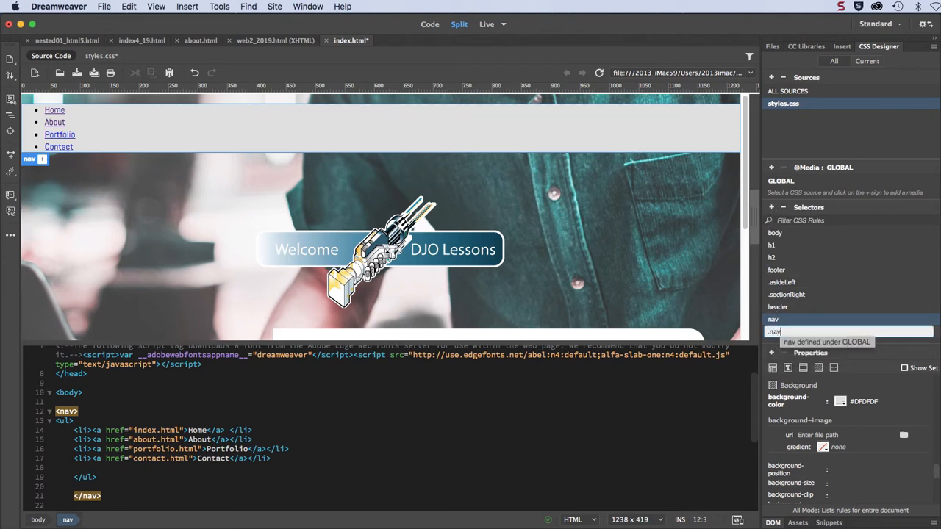
# Name the new selector .navlist and choose its list-style-type marker.
pyautogui.write('list')
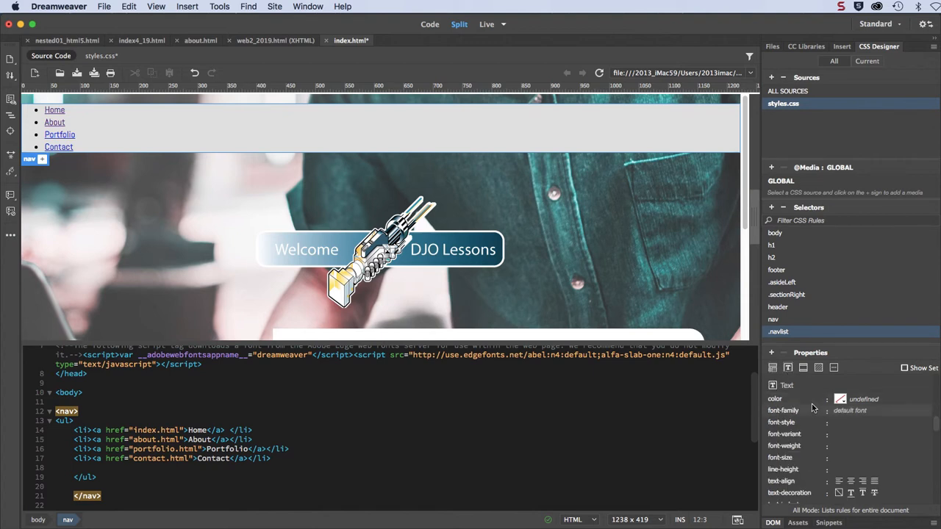
pyautogui.scroll(-3)
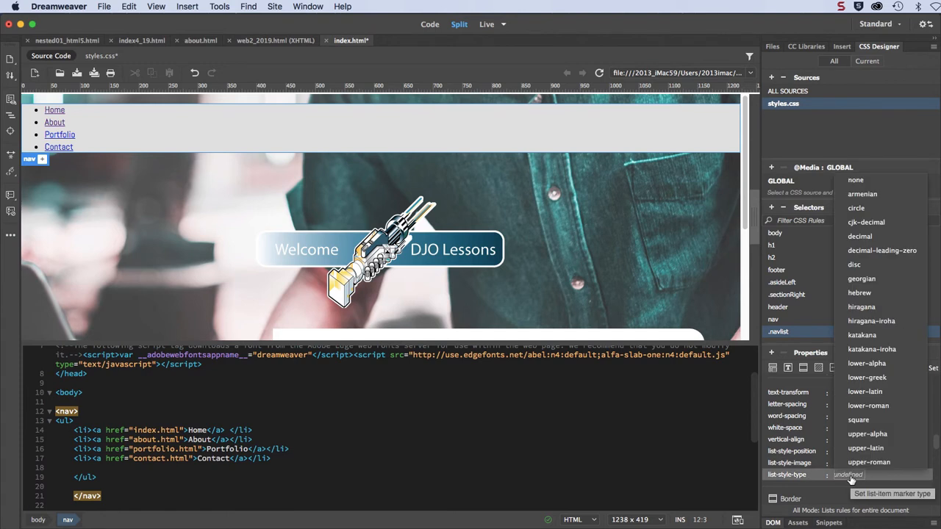
pyautogui.click(856, 179)
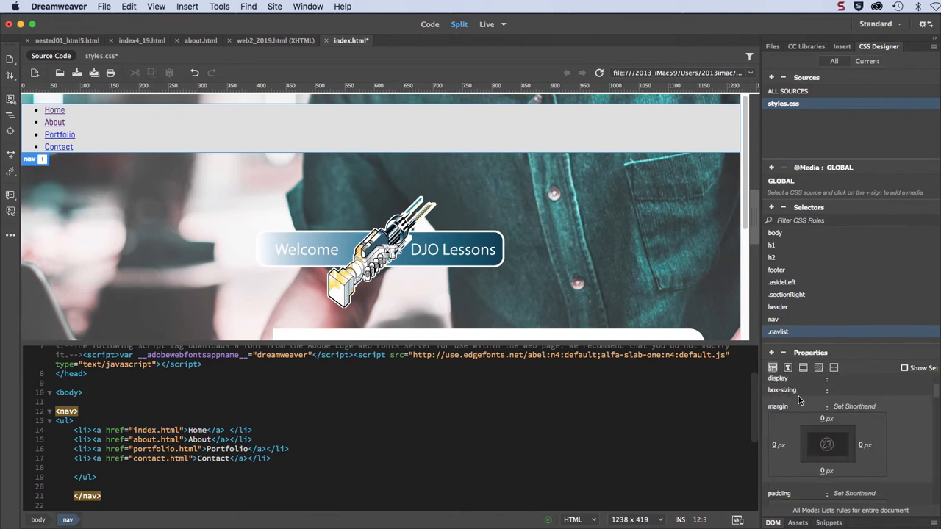
pyautogui.moveTo(826, 445)
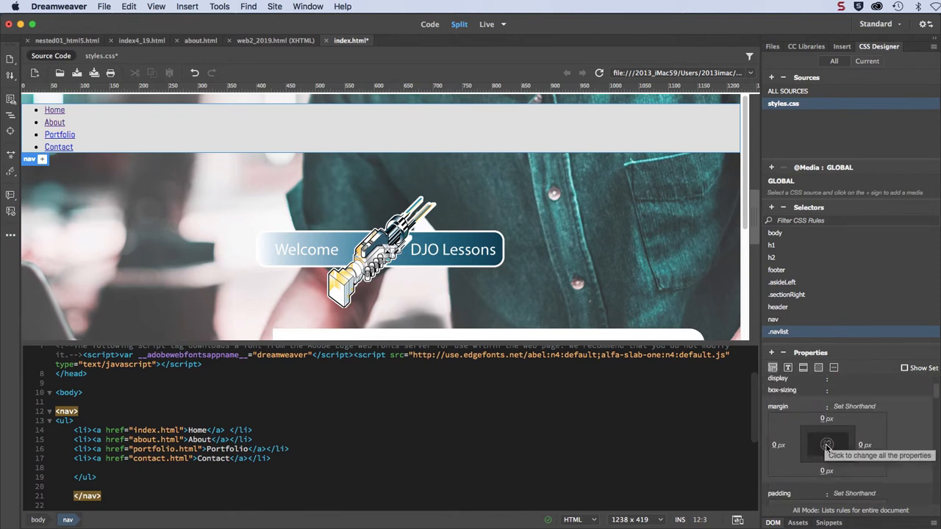
pyautogui.moveTo(854, 406)
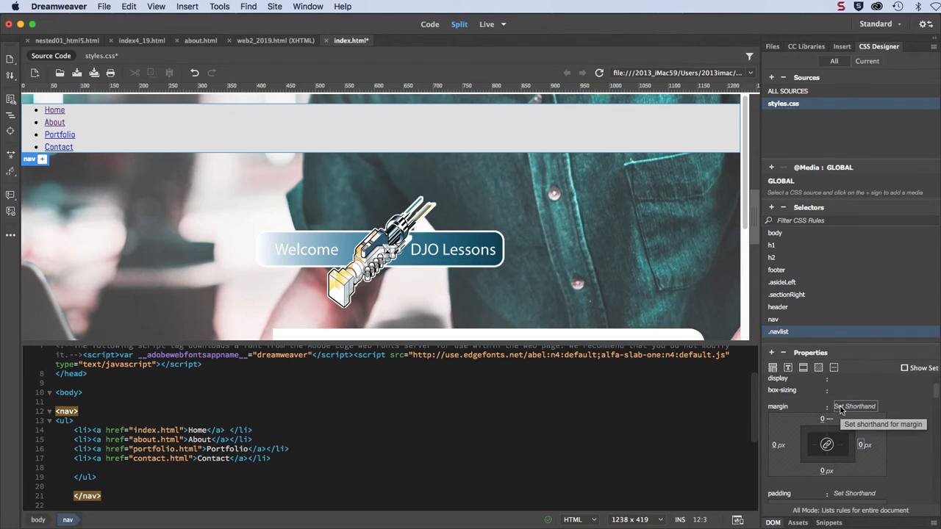
# Set the .navlist margin shorthand to 0 and enter the padding shorthand value.
pyautogui.click(867, 406)
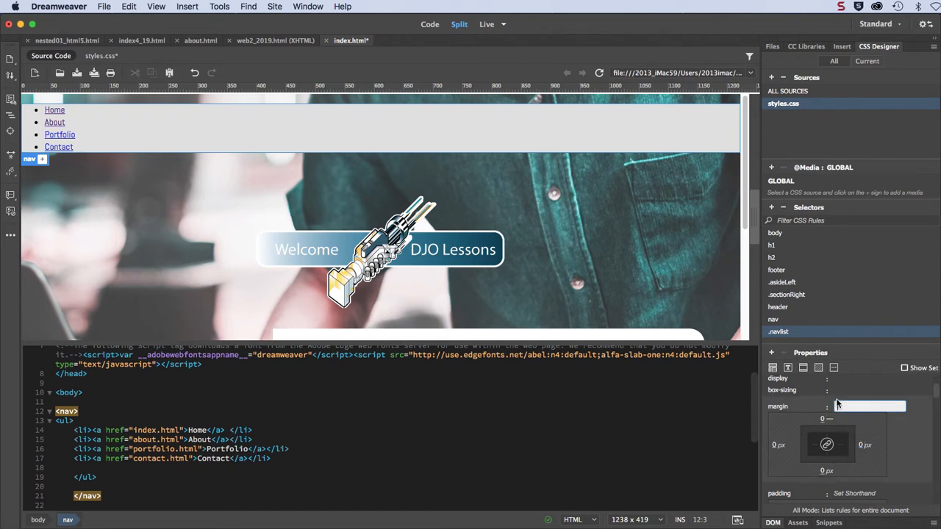
pyautogui.click(868, 407)
pyautogui.write('0')
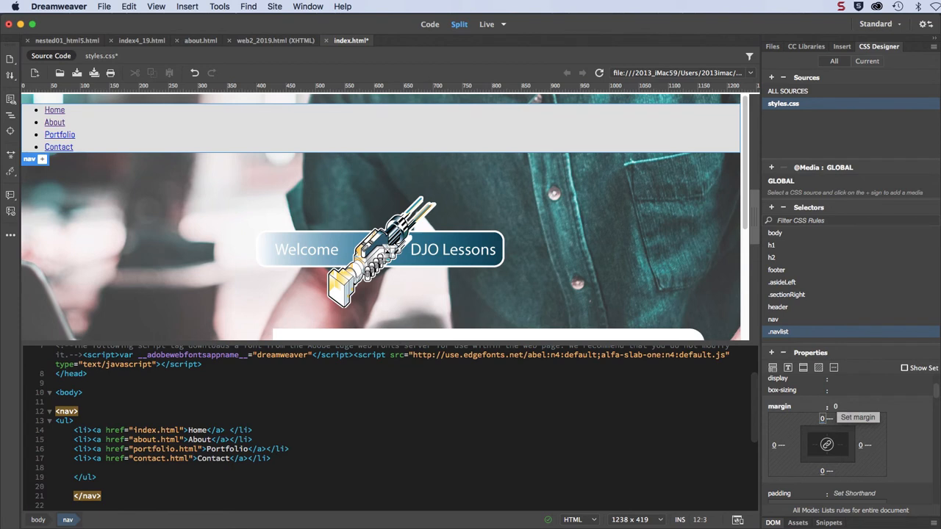
pyautogui.moveTo(853, 411)
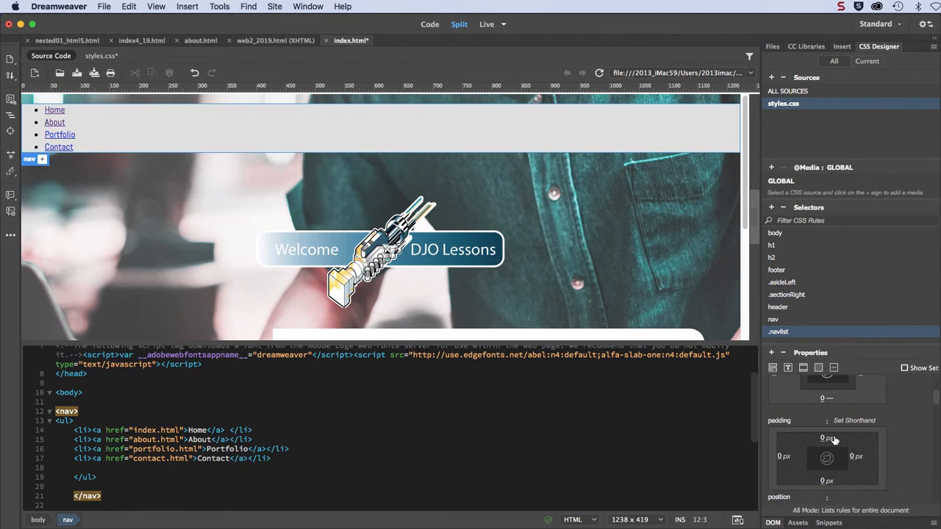
pyautogui.click(853, 420)
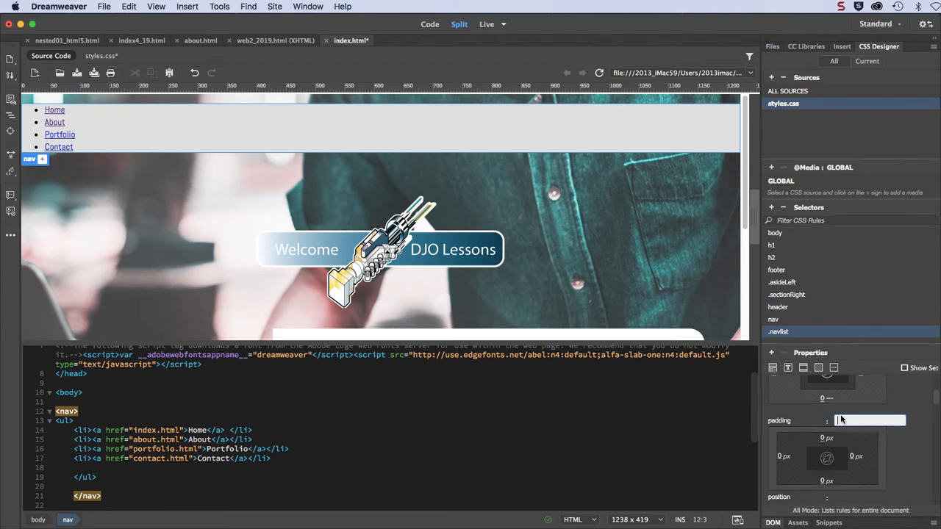
pyautogui.moveTo(842, 420)
pyautogui.write('0')
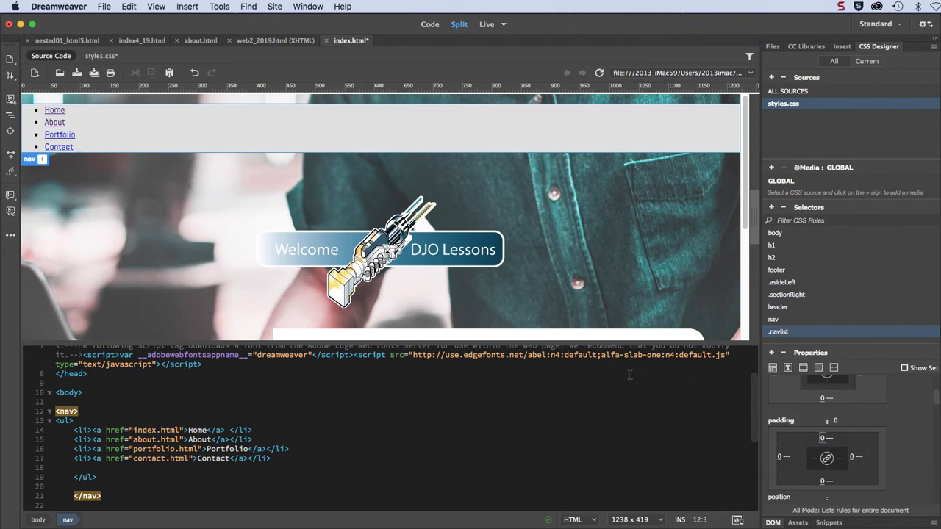
pyautogui.moveTo(361, 197)
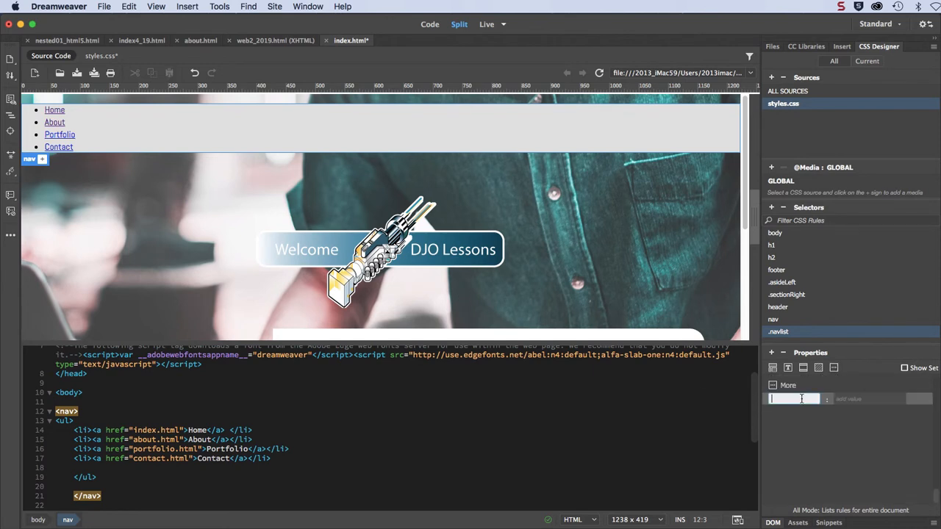
# Add overflow: hidden to the .navlist rule.
pyautogui.write('overf')
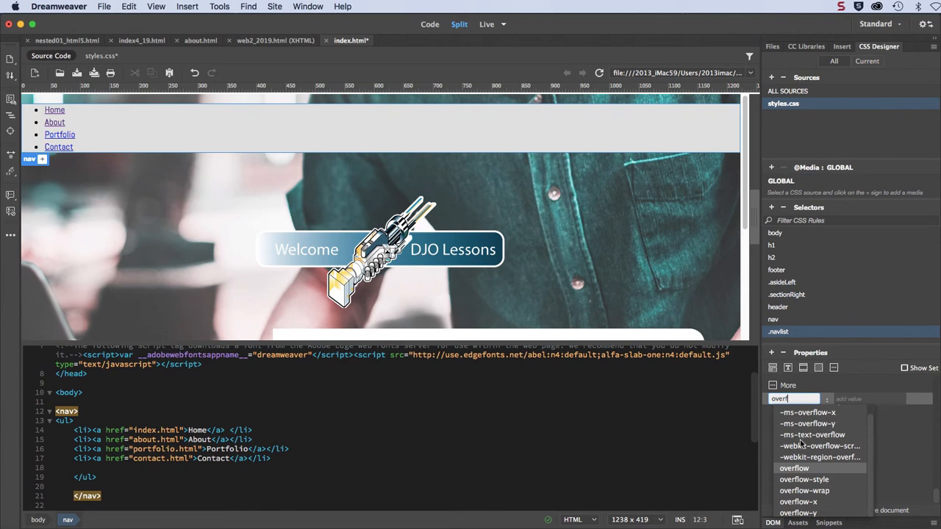
pyautogui.click(794, 468)
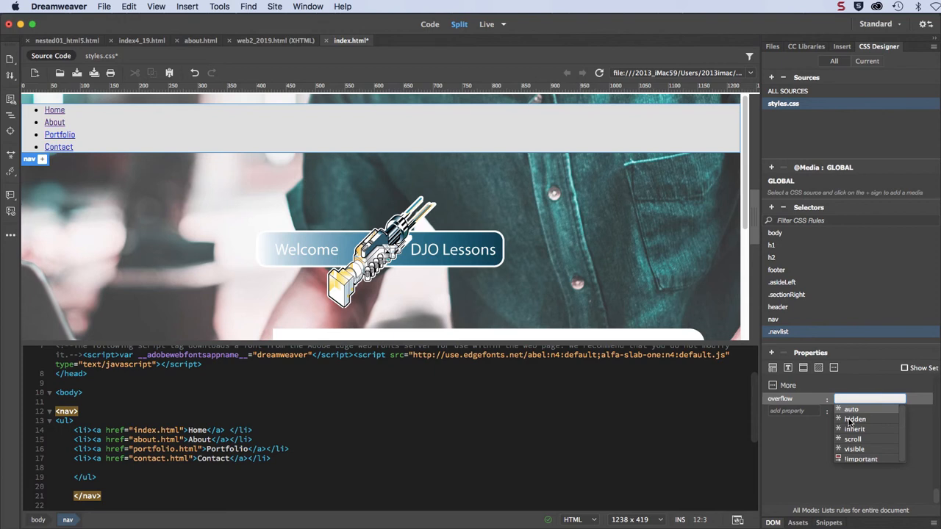
pyautogui.click(855, 419)
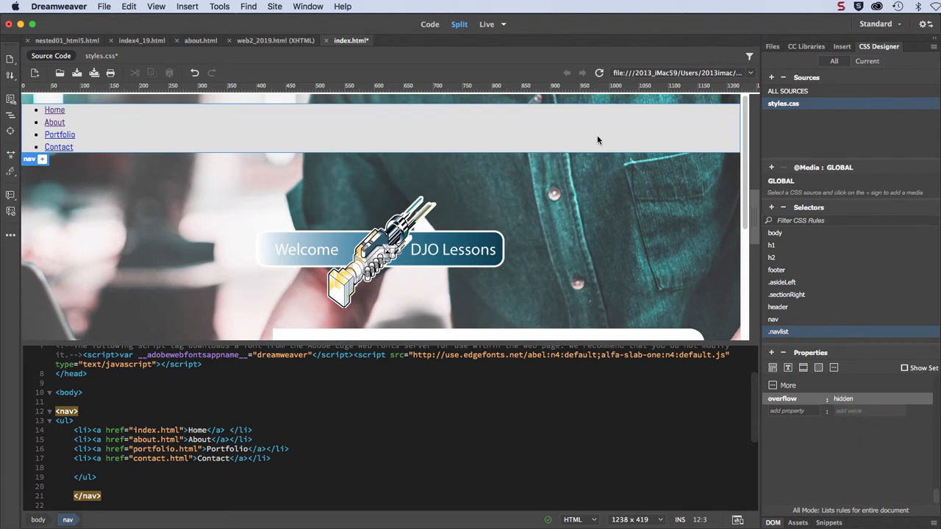
pyautogui.moveTo(793, 453)
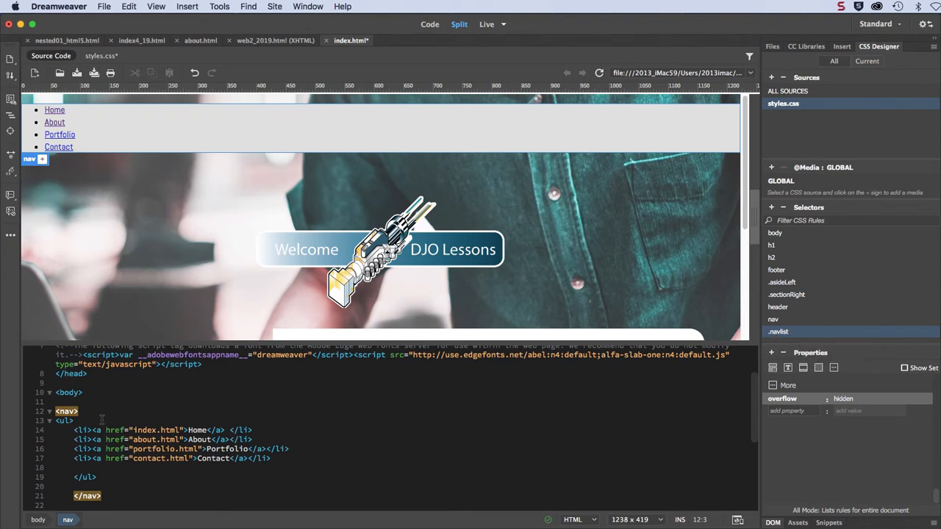
# Add class="navlist" to the nav's <ul> tag and refresh the preview.
pyautogui.click(64, 420)
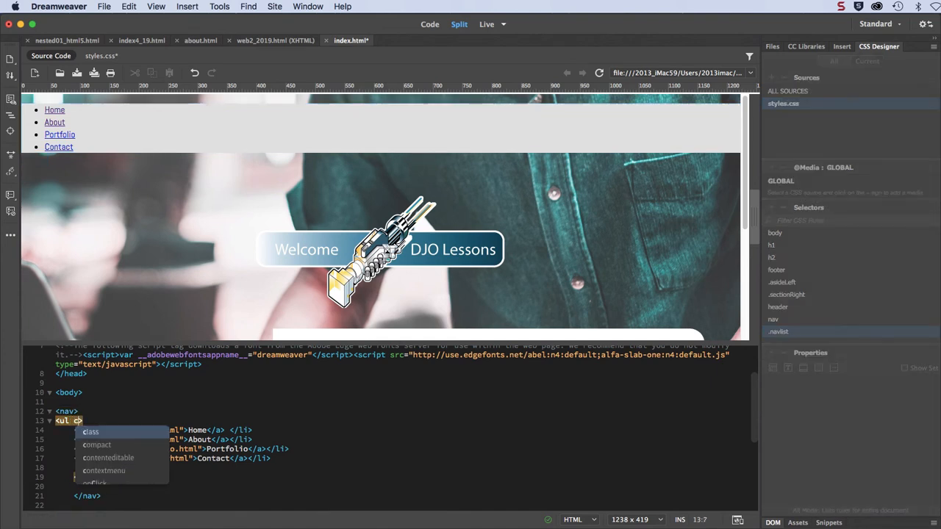
pyautogui.write('class')
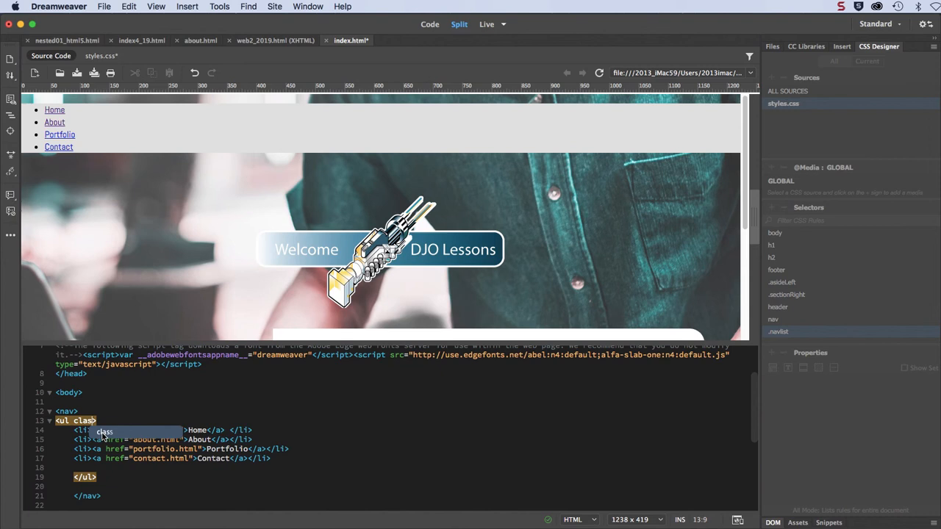
pyautogui.write('class="')
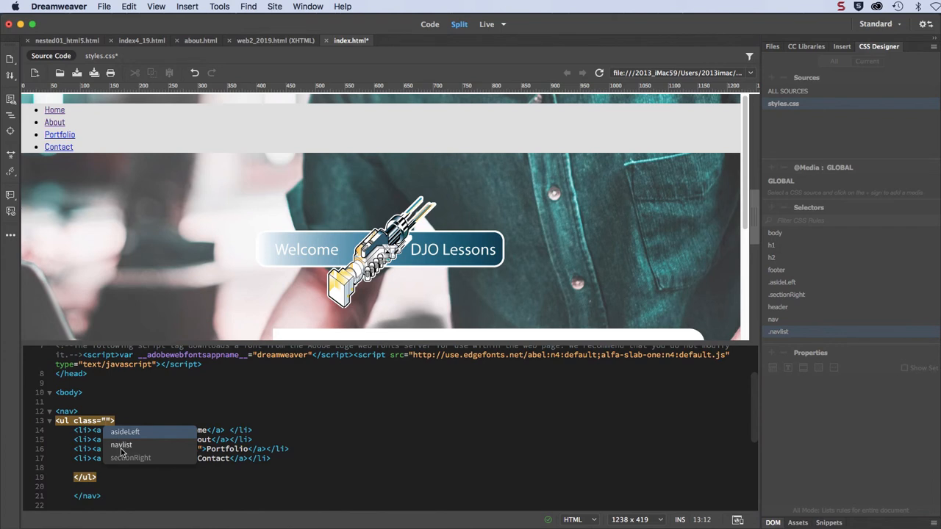
pyautogui.moveTo(120, 451)
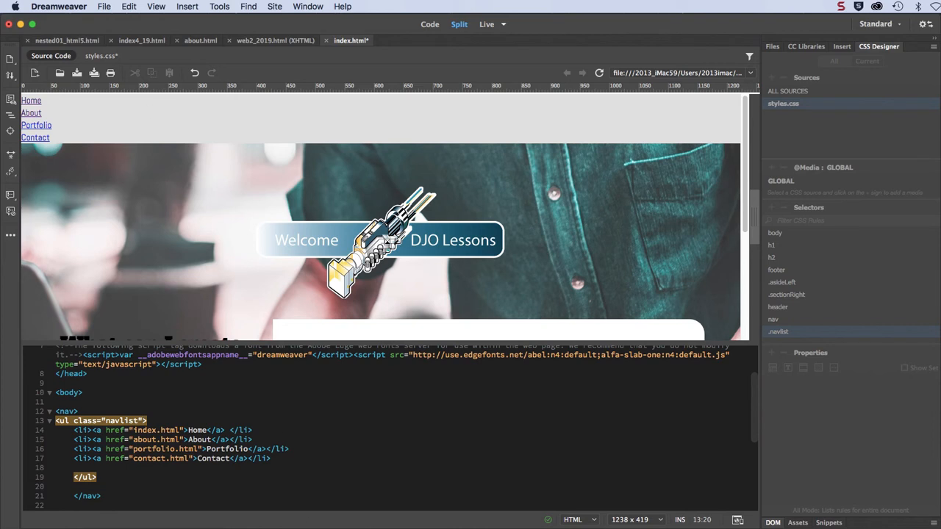
pyautogui.click(778, 331)
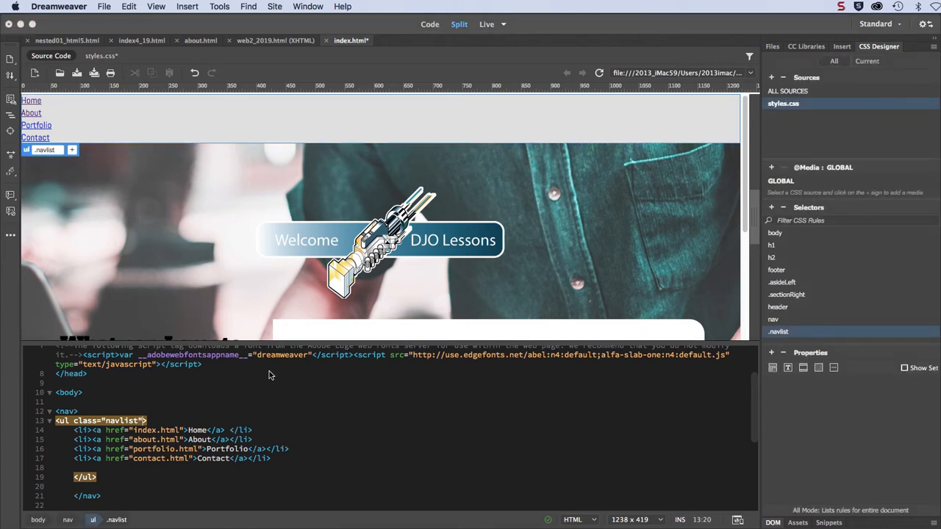
pyautogui.moveTo(745, 263)
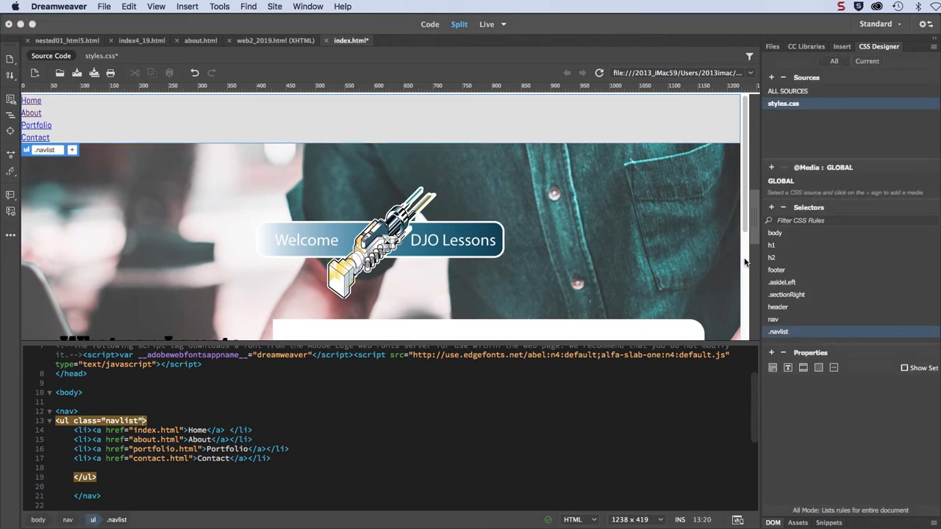
# Add a new .navlistitem selector rule to styles.css in CSS Designer.
pyautogui.click(777, 330)
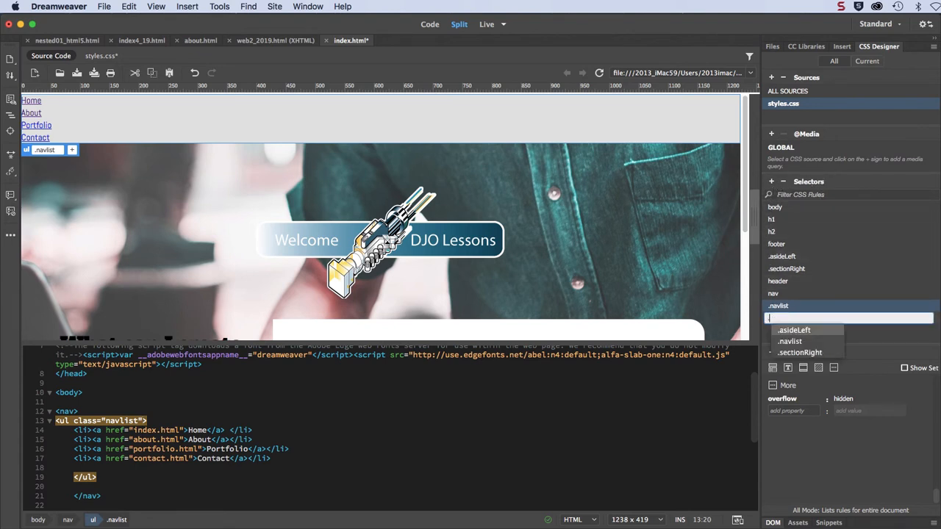
pyautogui.write('.navlistitem')
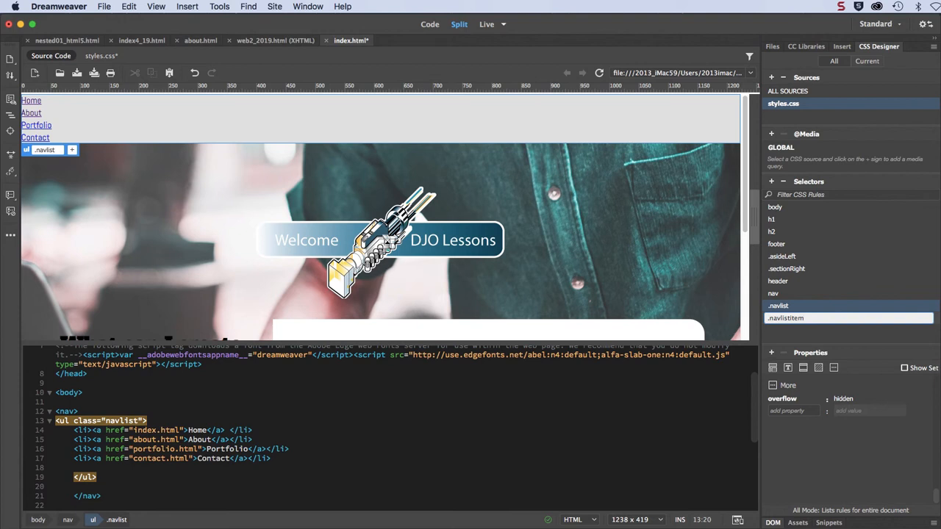
pyautogui.click(785, 317)
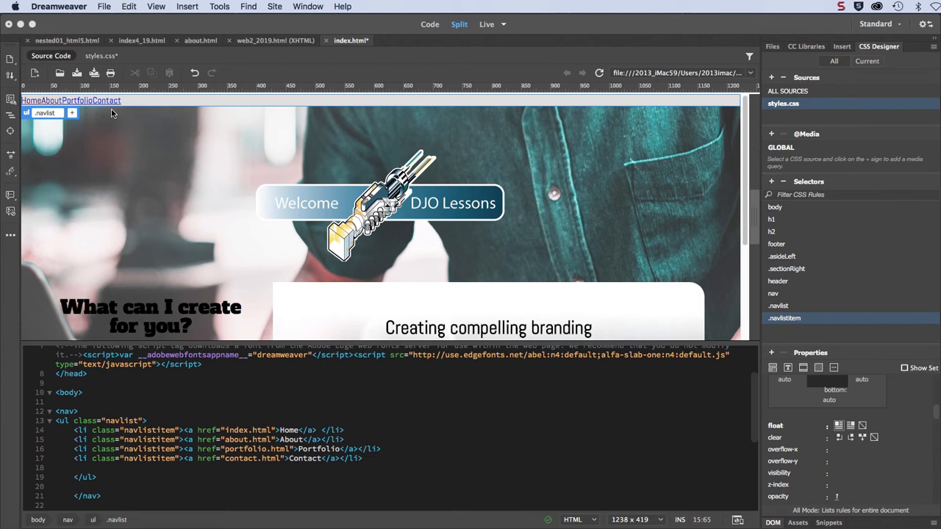
# Apply class navlistitem to the Home, About, Portfolio and Contact list items.
pyautogui.click(350, 439)
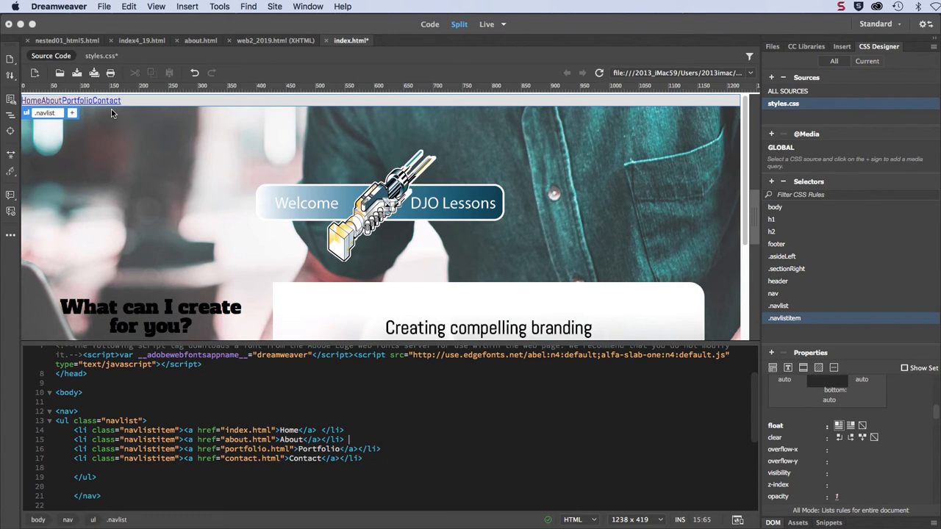
pyautogui.moveTo(774, 184)
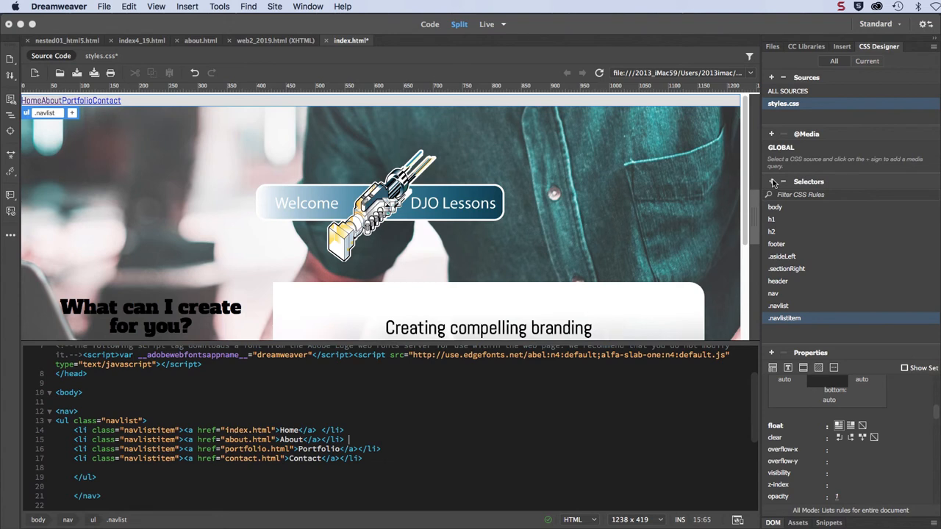
# Create a .navlistitem a rule and set its text-decoration to none.
pyautogui.click(772, 181)
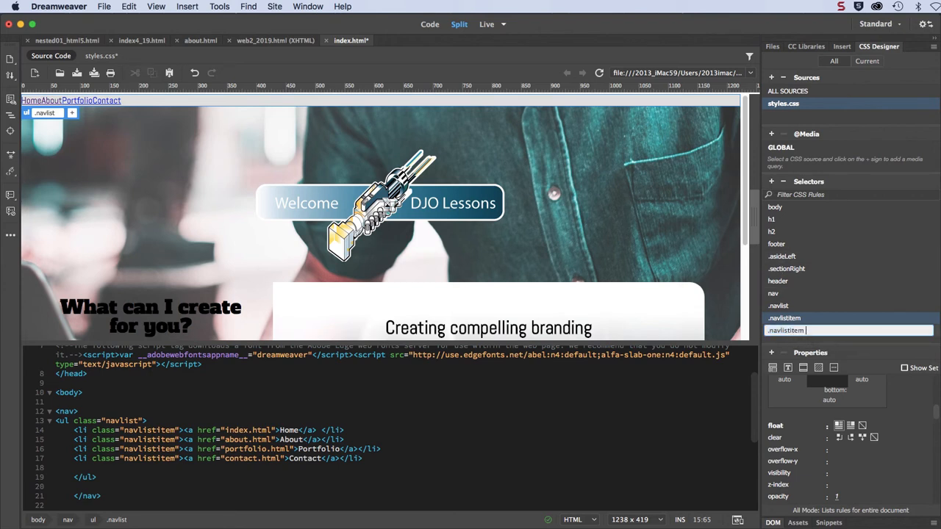
pyautogui.write('a')
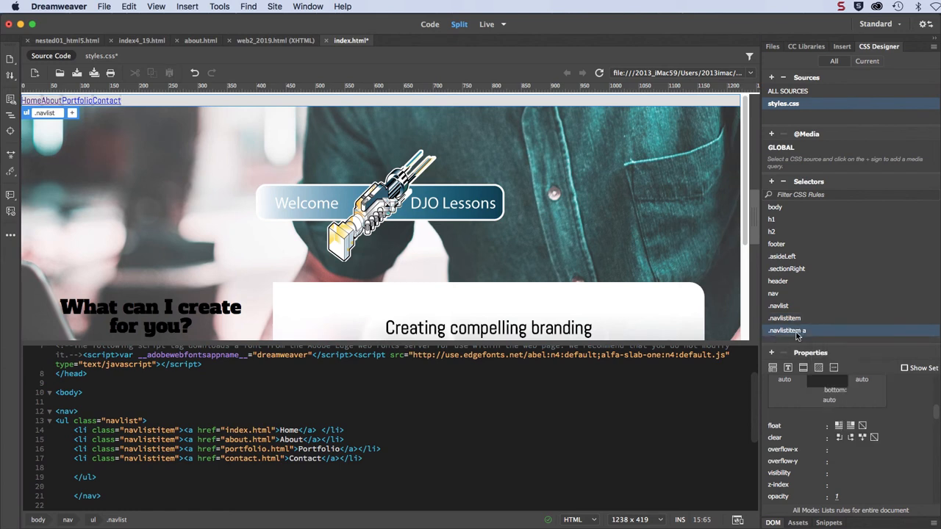
pyautogui.moveTo(788, 330)
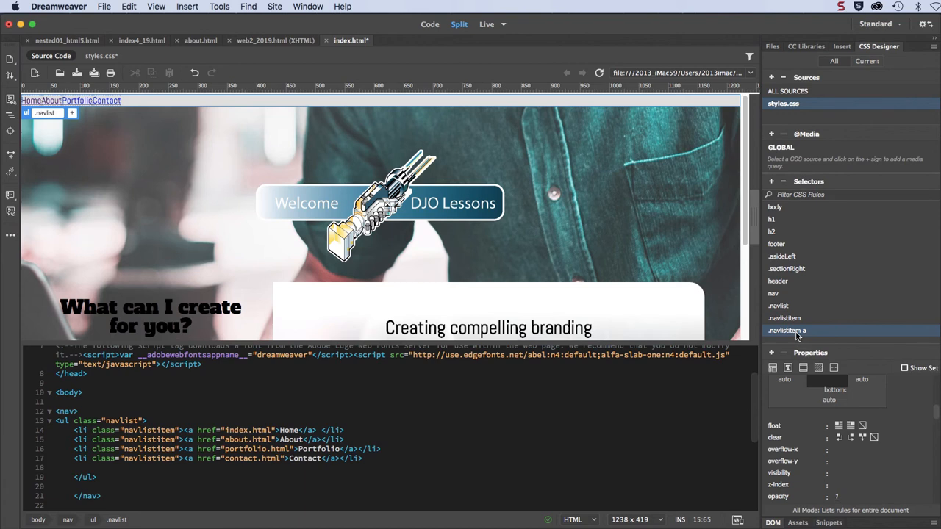
pyautogui.click(788, 368)
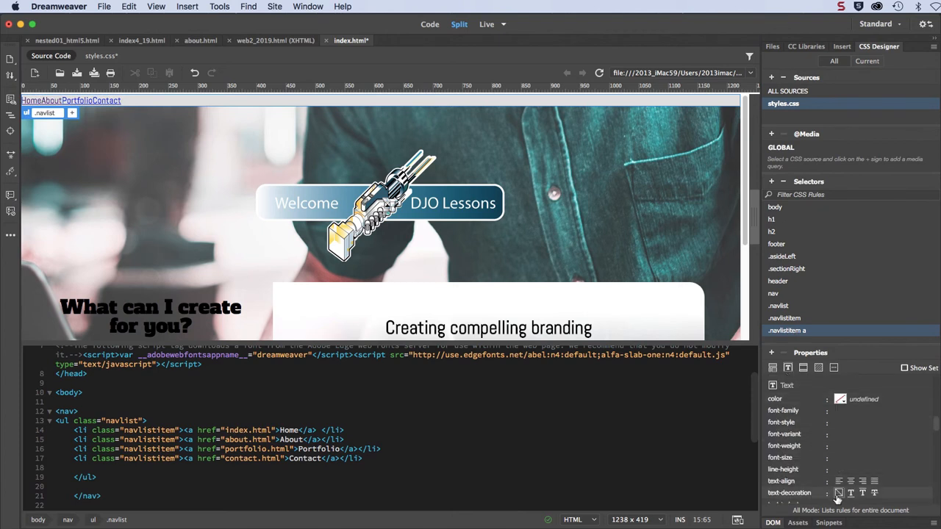
pyautogui.click(839, 492)
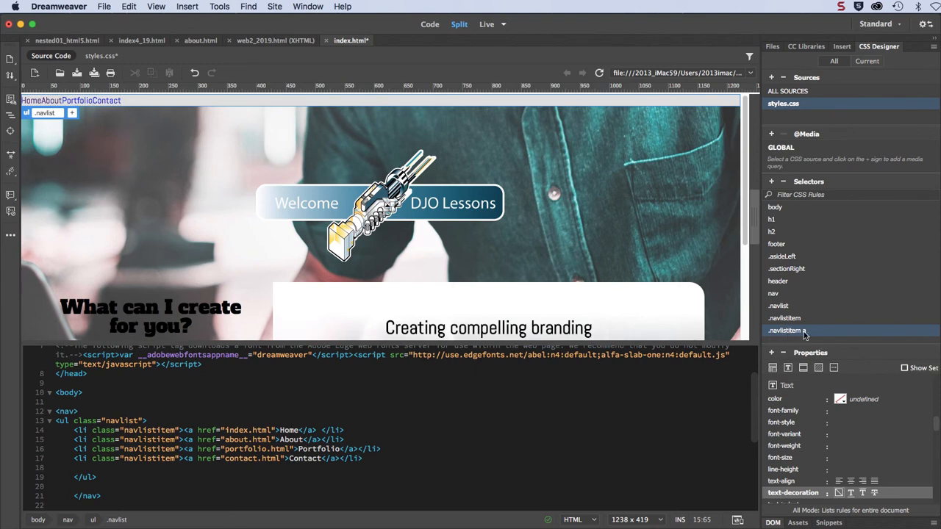
pyautogui.moveTo(805, 331)
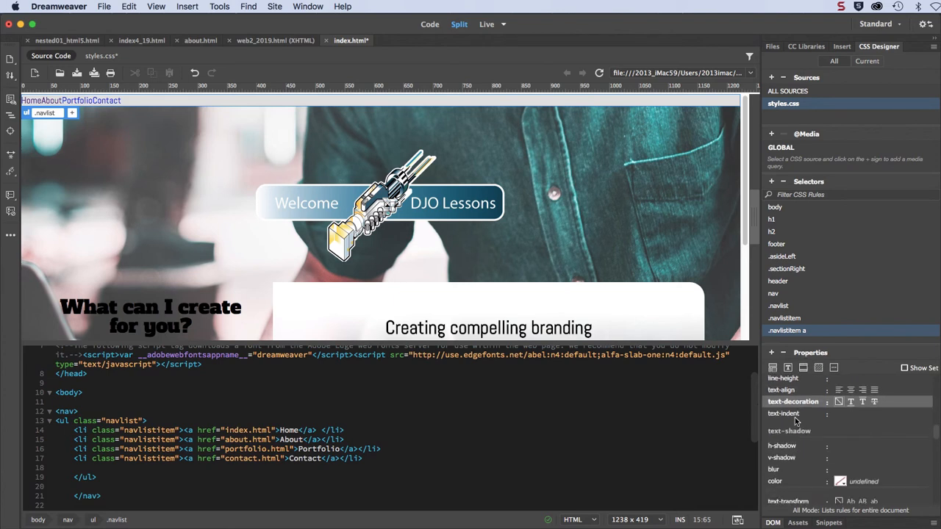
# Set display to block on the .navlistitem a rule.
pyautogui.scroll(-3)
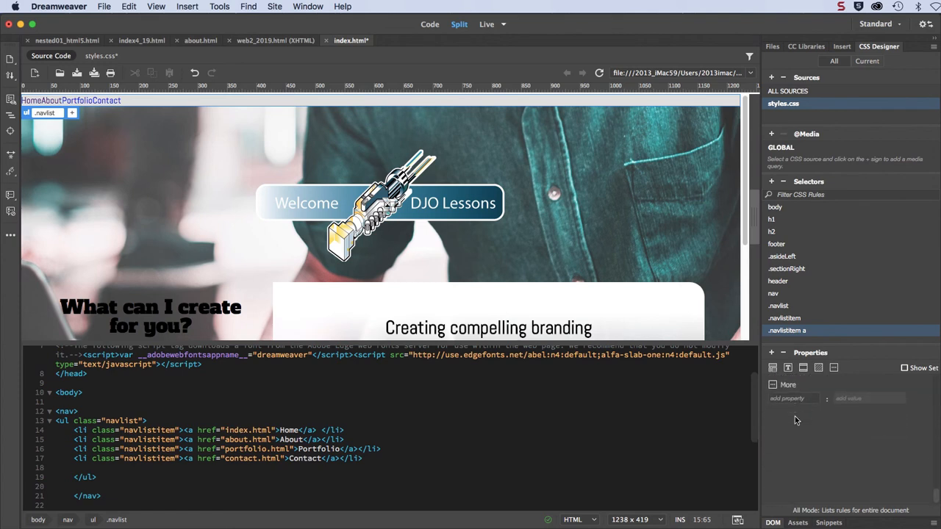
pyautogui.click(794, 398)
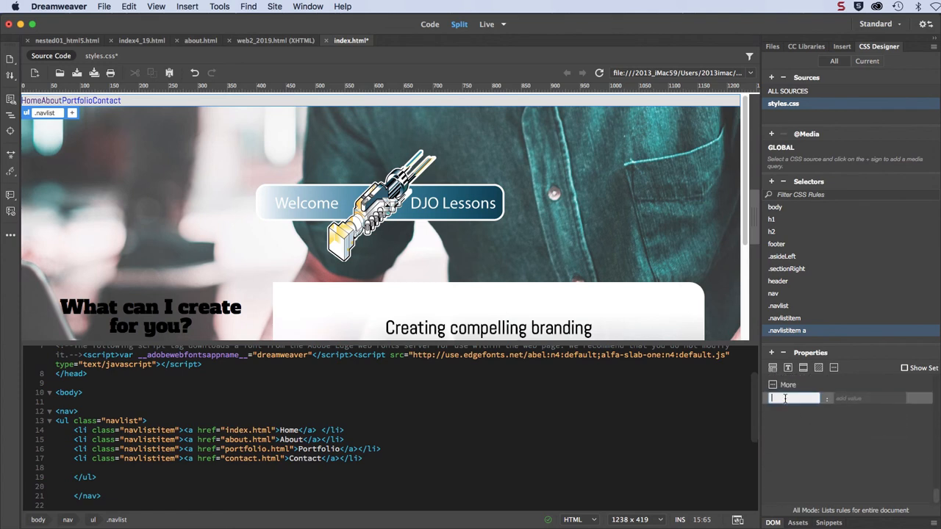
pyautogui.write('display')
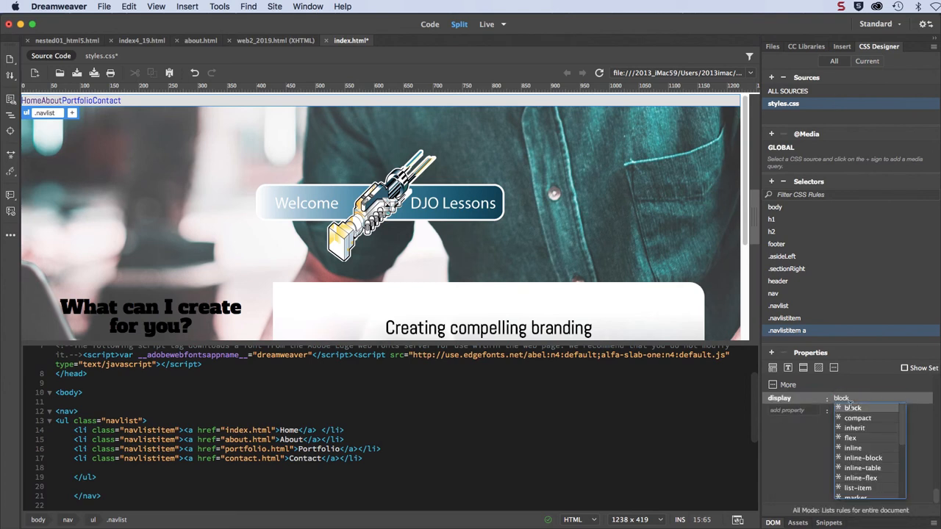
pyautogui.click(853, 407)
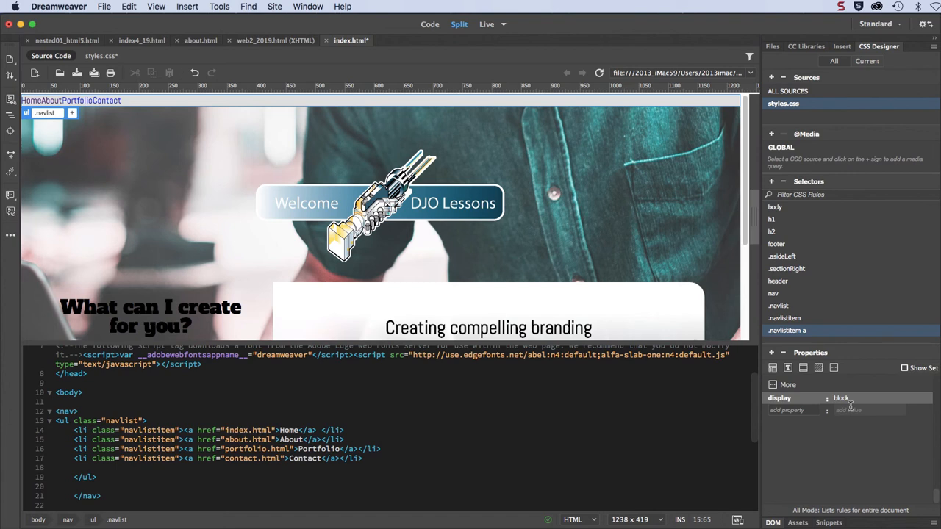
# Give .navlistitem a padding of 14px top and 16px left, right and bottom.
pyautogui.click(773, 368)
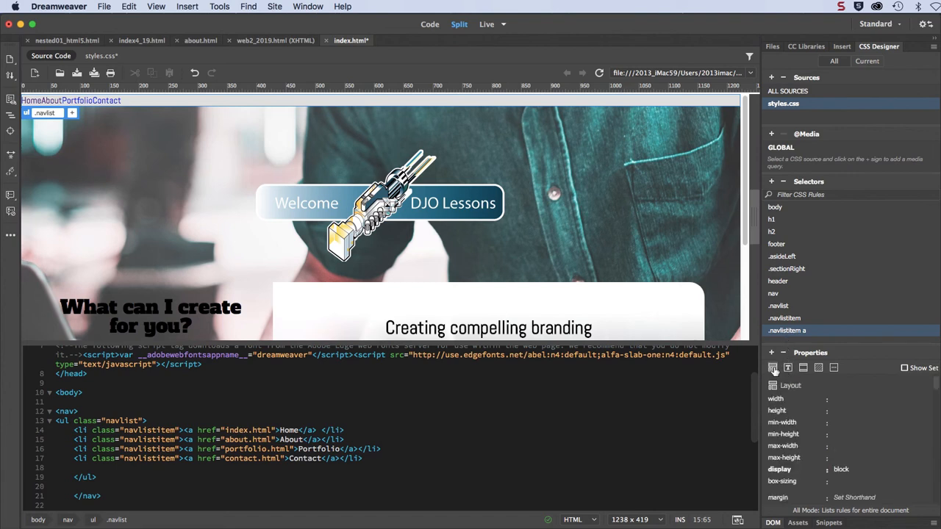
pyautogui.click(787, 368)
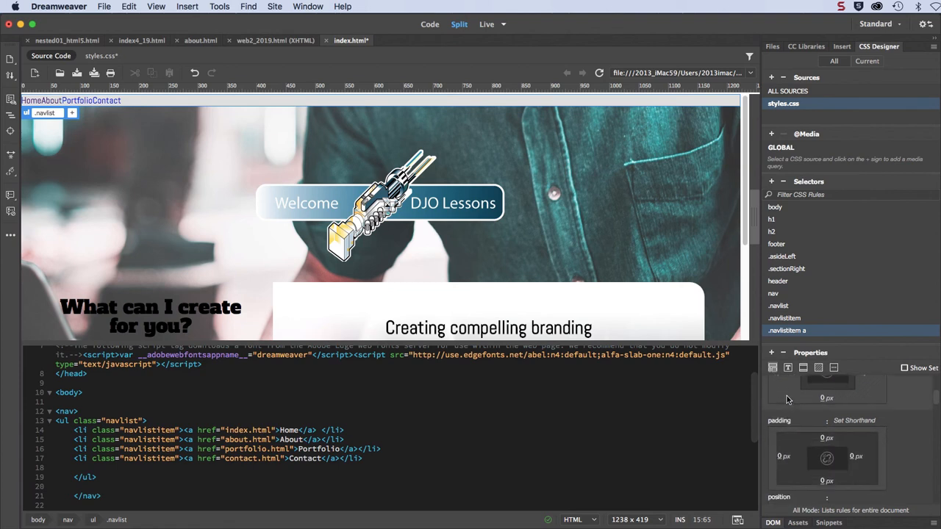
pyautogui.click(827, 439)
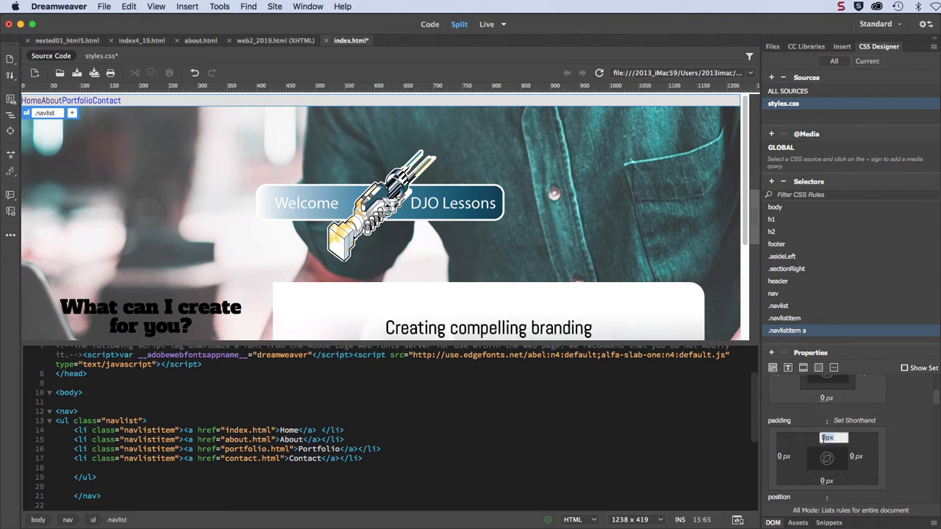
pyautogui.write('14')
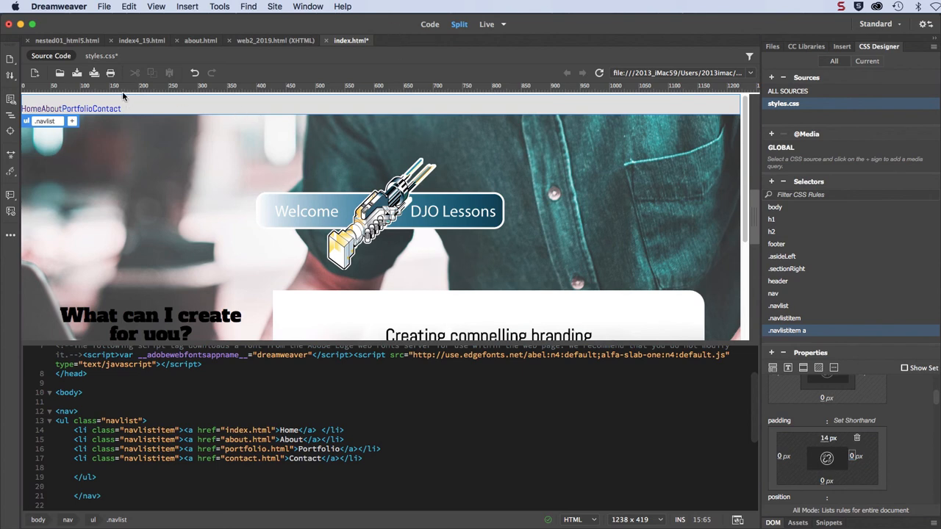
pyautogui.click(785, 456)
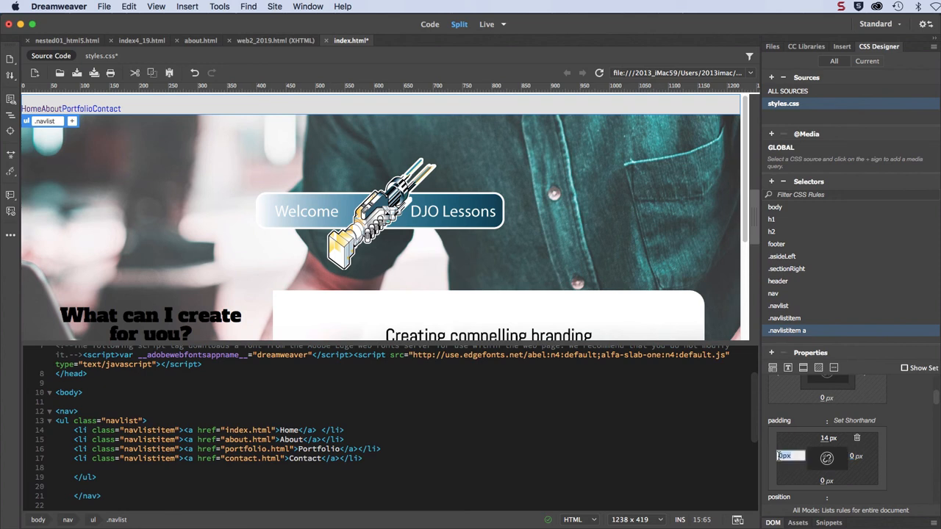
pyautogui.write('16')
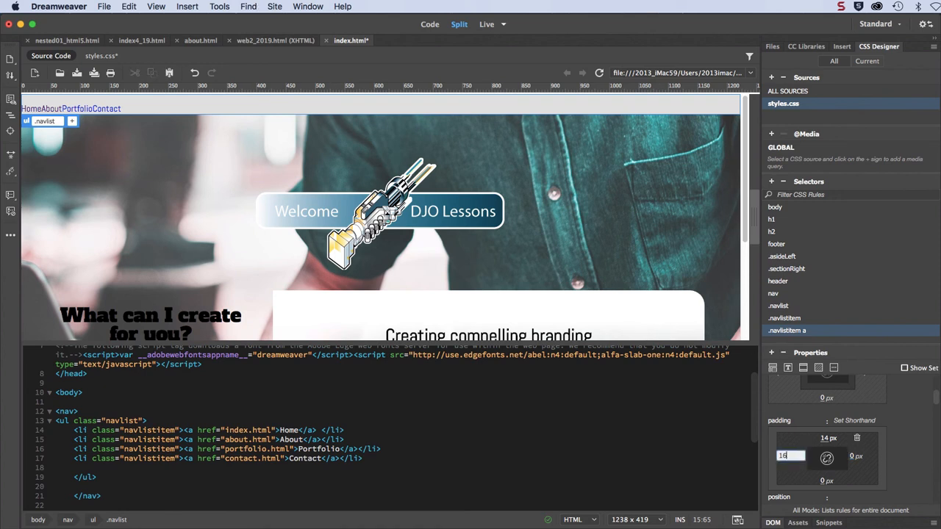
pyautogui.write('16')
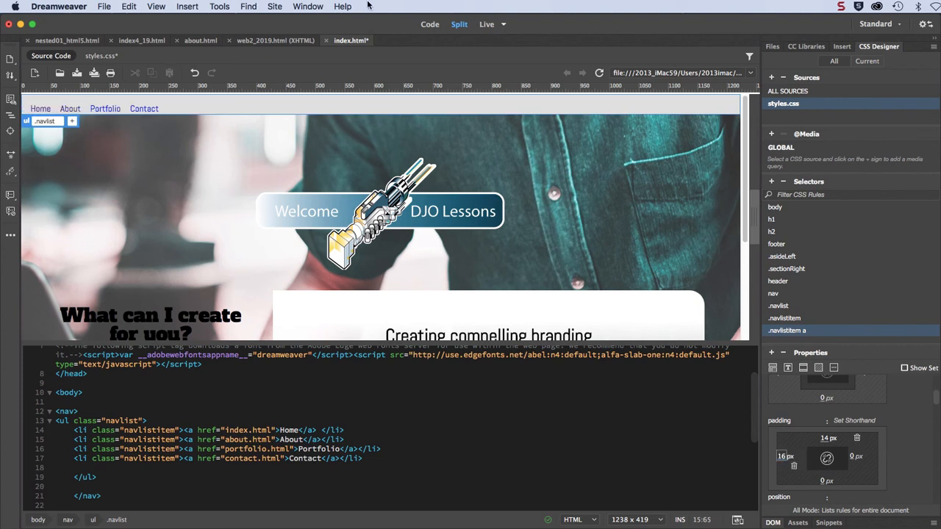
pyautogui.moveTo(852, 458)
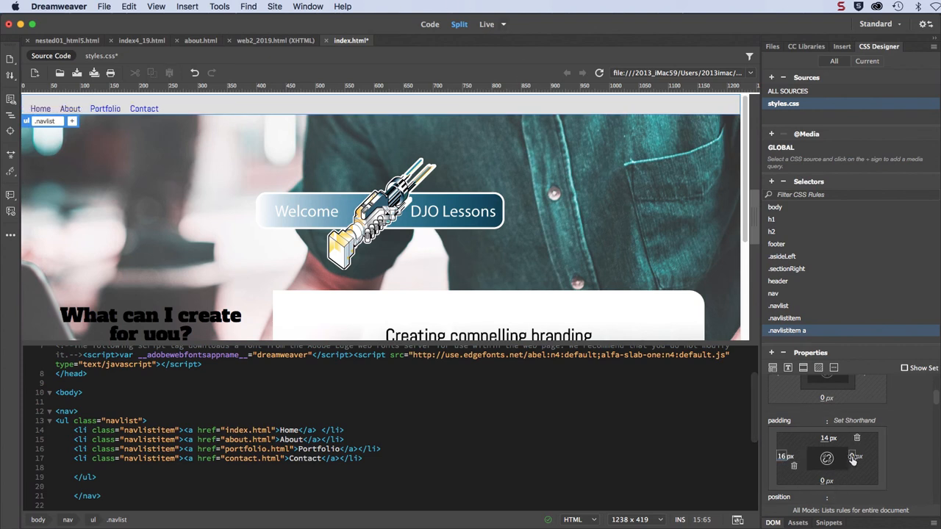
pyautogui.click(856, 456)
pyautogui.write('16')
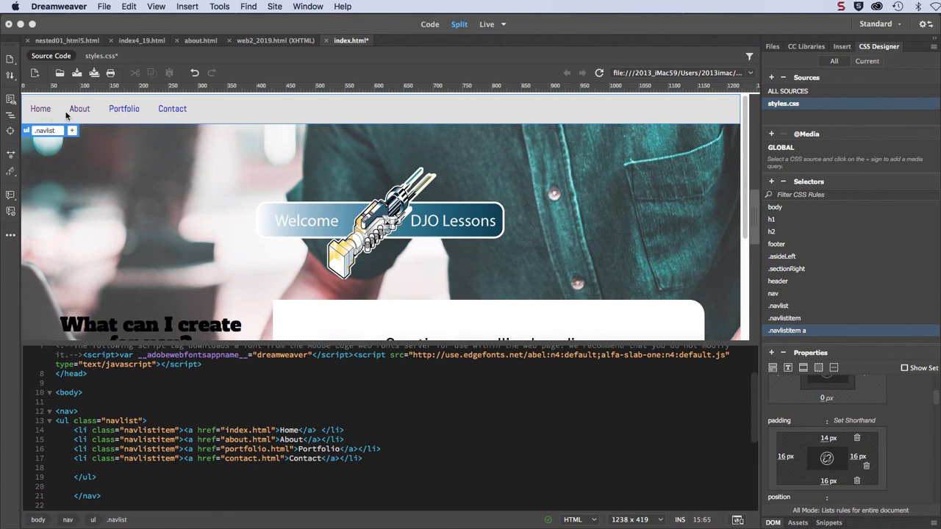
pyautogui.moveTo(172, 109)
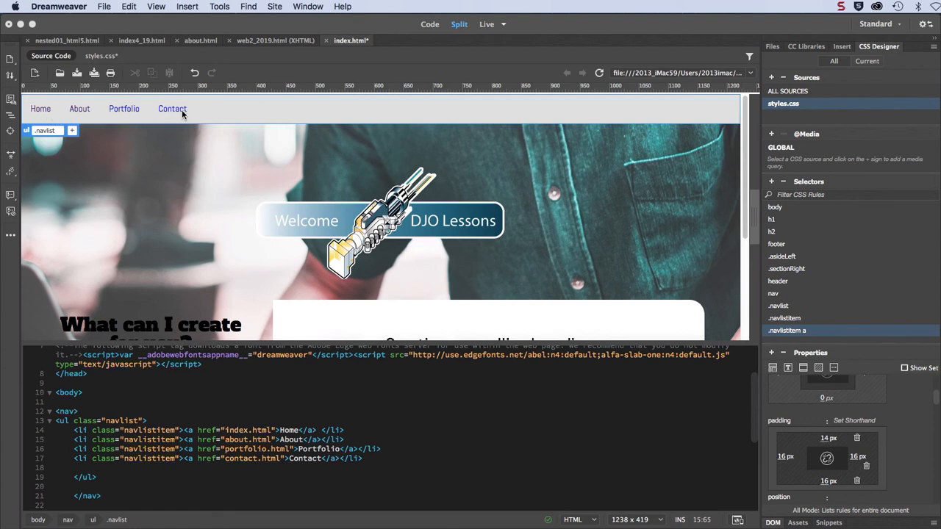
pyautogui.moveTo(170, 119)
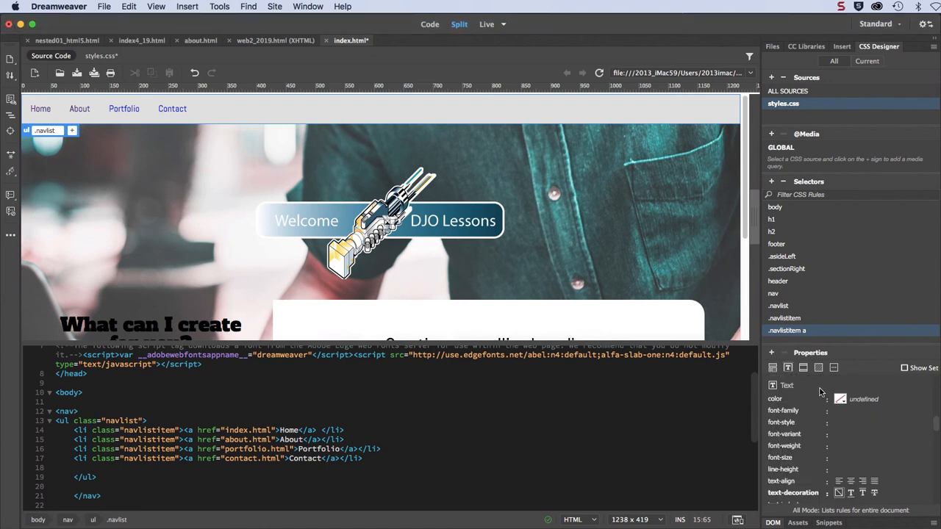
# Set the .navlistitem a text color to gray #878787.
pyautogui.click(840, 398)
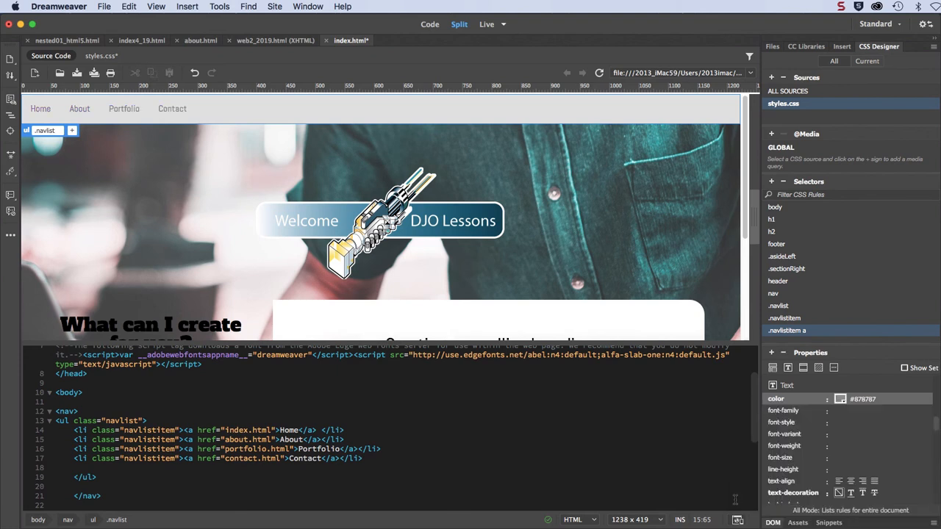
pyautogui.moveTo(144, 149)
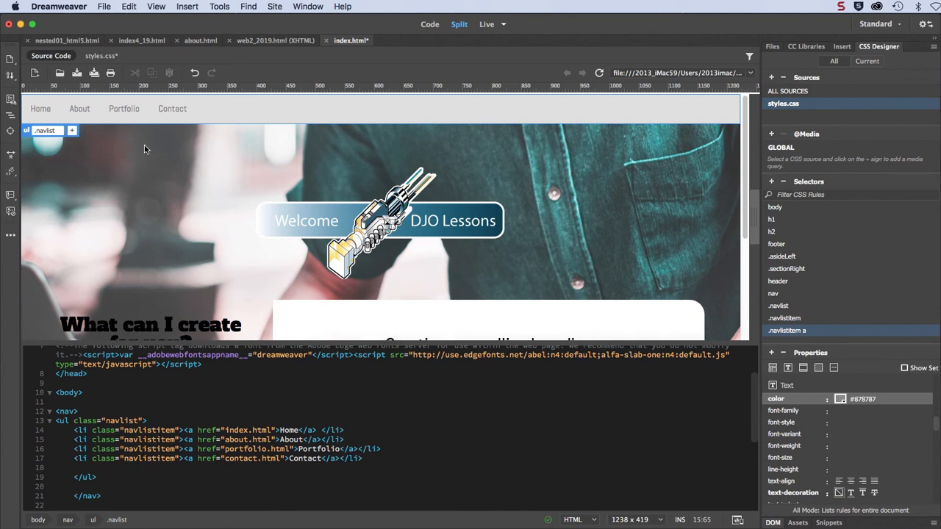
pyautogui.moveTo(226, 214)
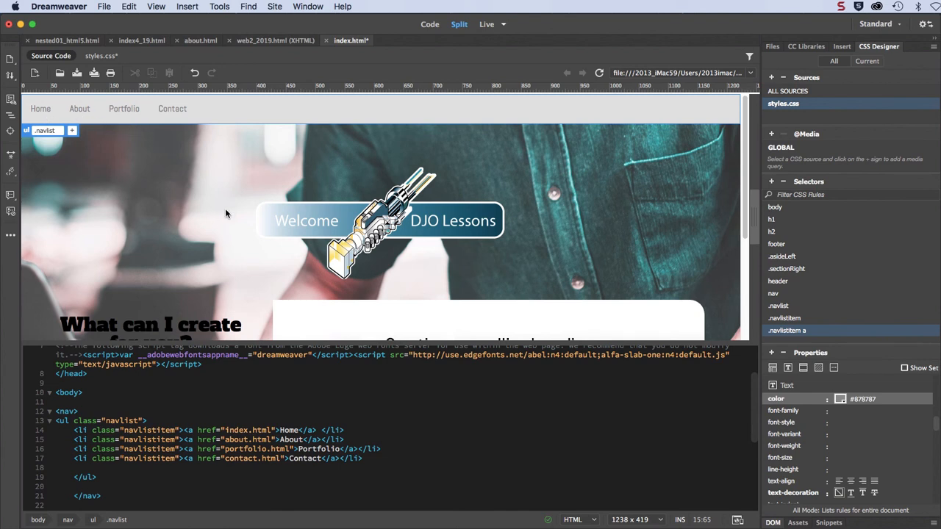
pyautogui.moveTo(216, 231)
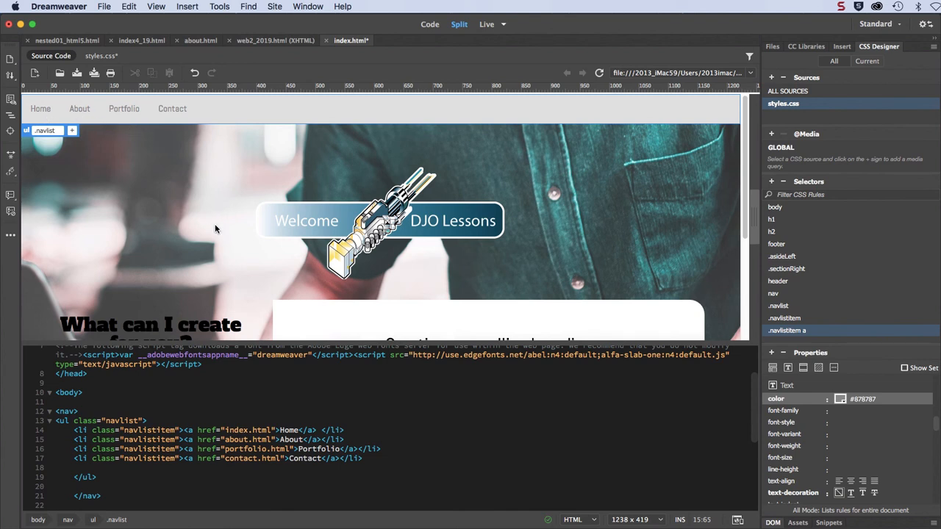
pyautogui.moveTo(358, 458)
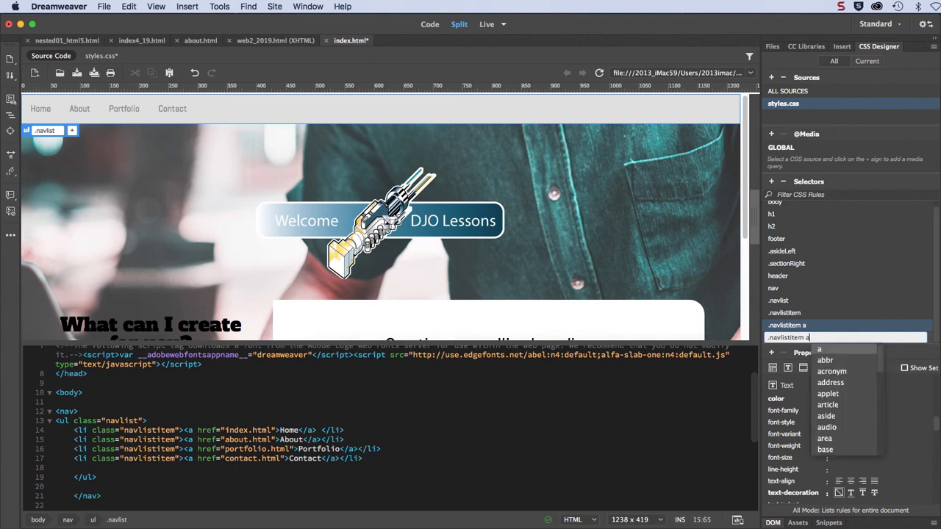
# Add a .navlistitem a:hover rule with black #000000 text, then save all files.
pyautogui.write('.')
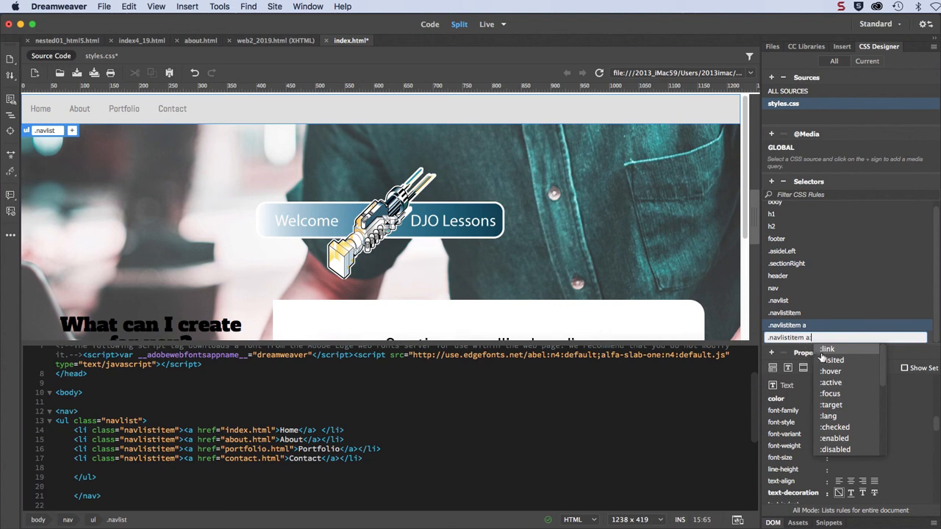
pyautogui.moveTo(829, 373)
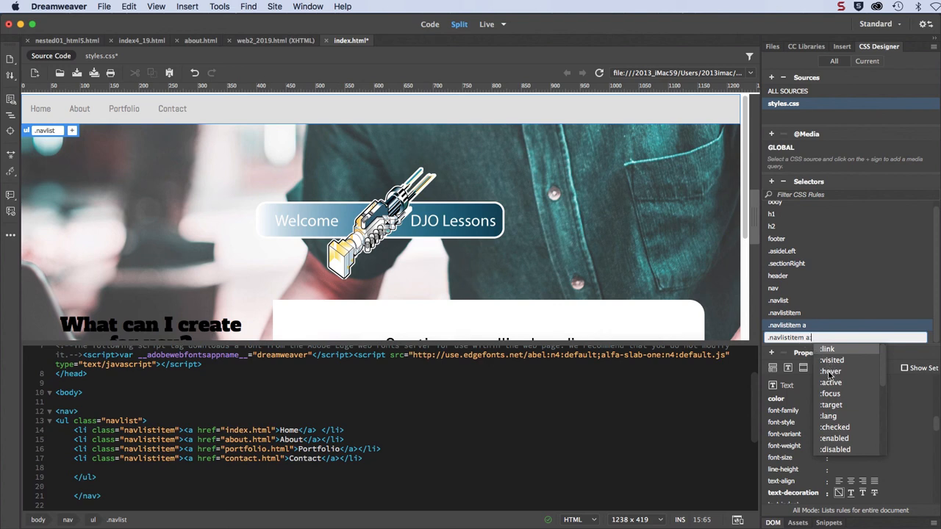
pyautogui.click(829, 371)
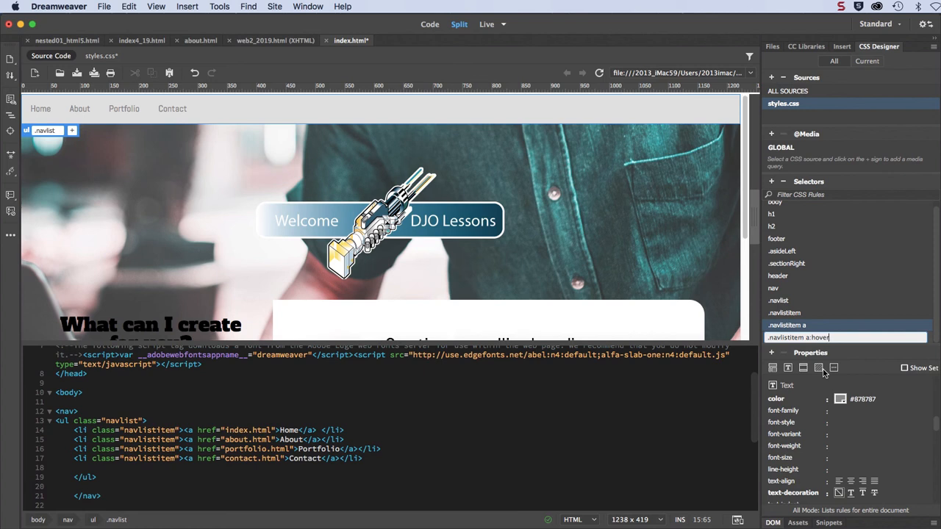
pyautogui.click(796, 337)
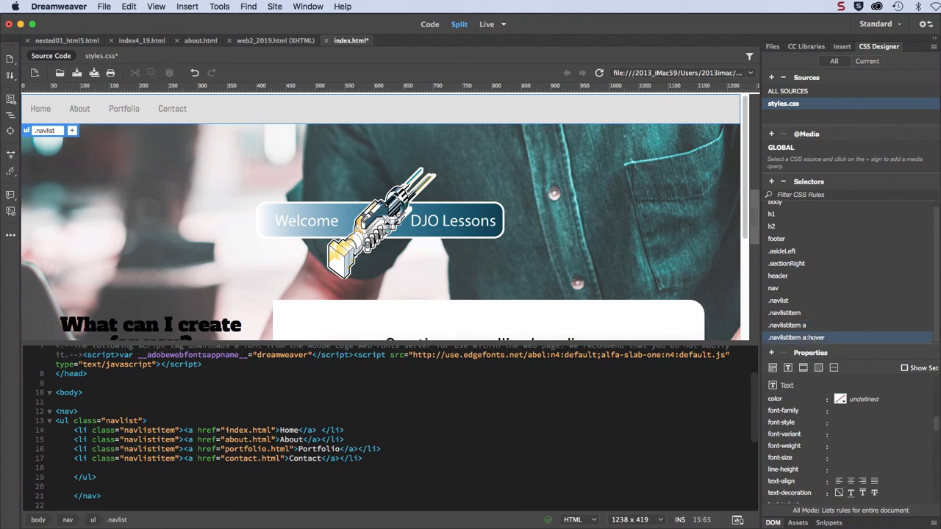
pyautogui.click(840, 398)
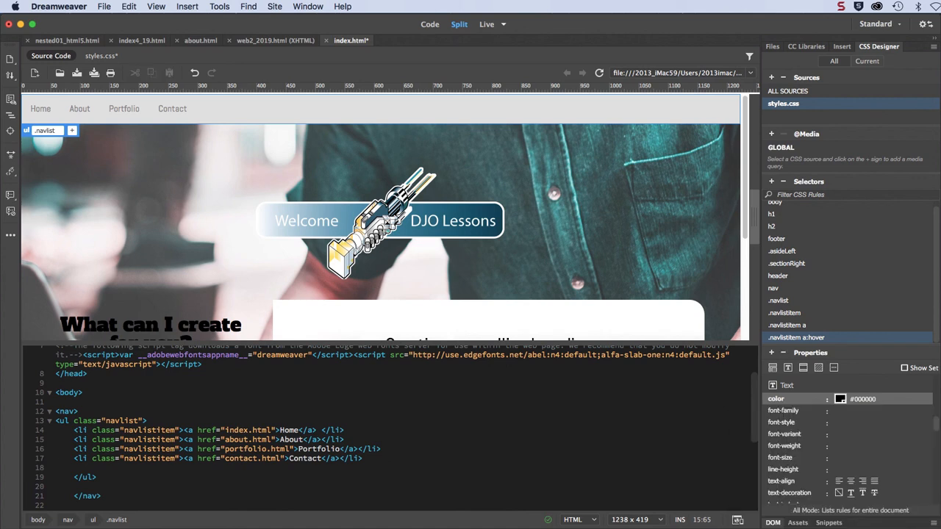
pyautogui.moveTo(656, 521)
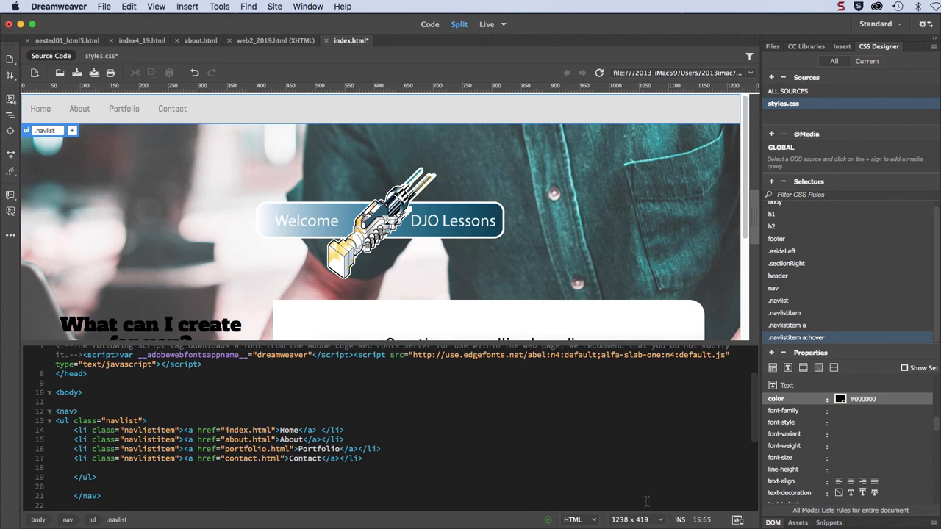
pyautogui.click(104, 6)
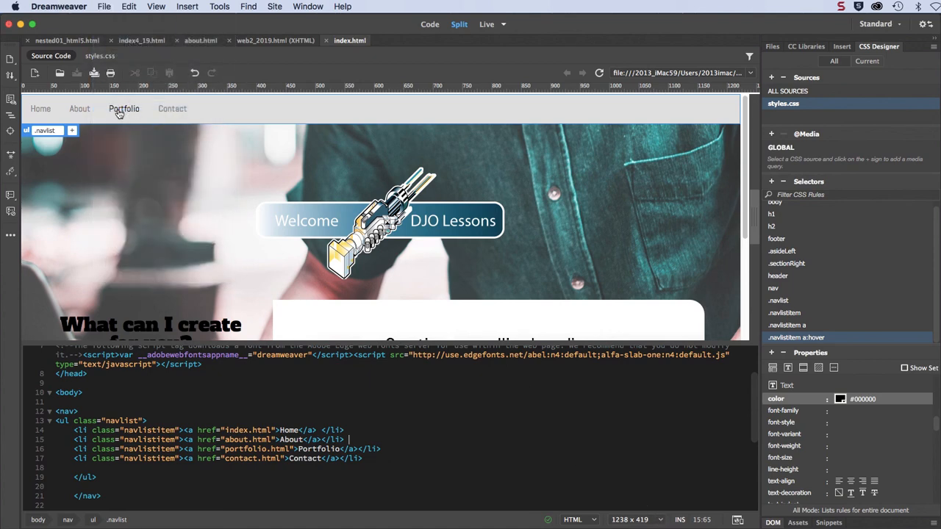
pyautogui.moveTo(152, 169)
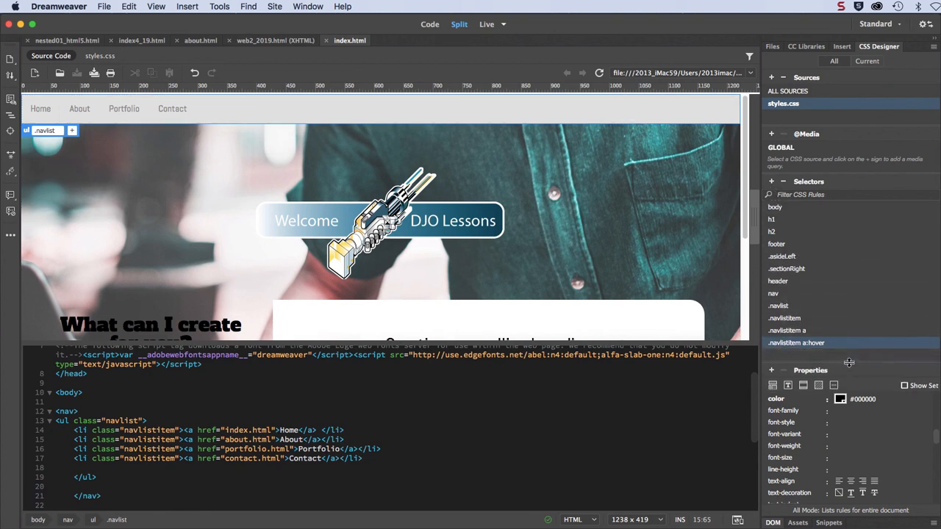
# Add a .navlistitem a:active rule with burgundy #5B0809 text color.
pyautogui.click(771, 182)
pyautogui.write('.navlistitem a:')
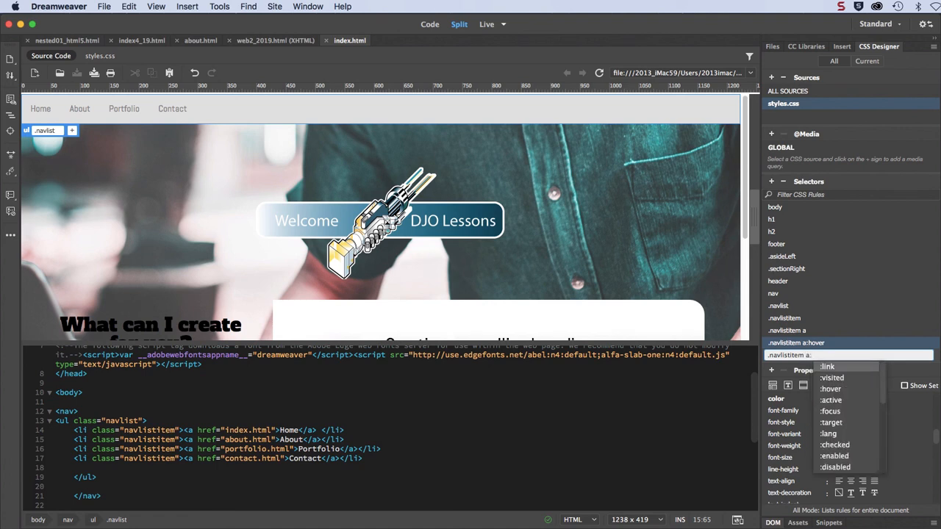
pyautogui.click(832, 400)
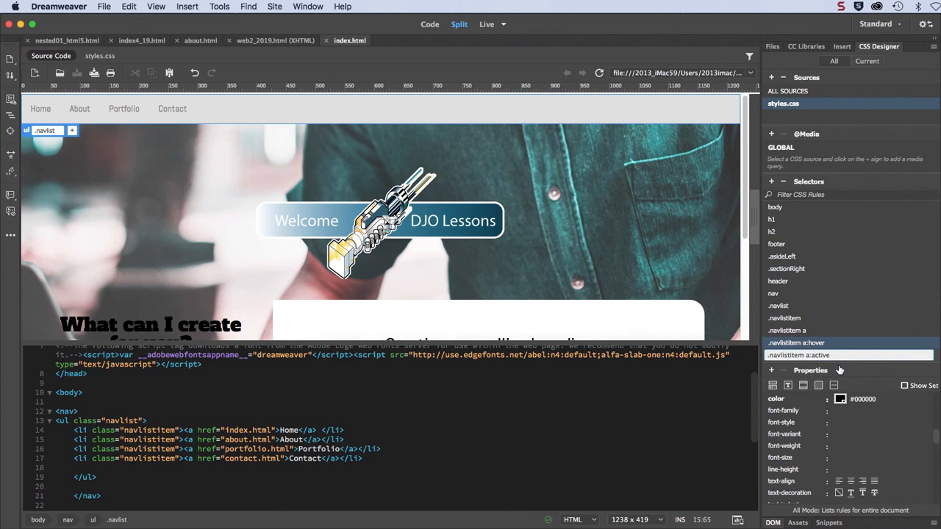
pyautogui.click(795, 355)
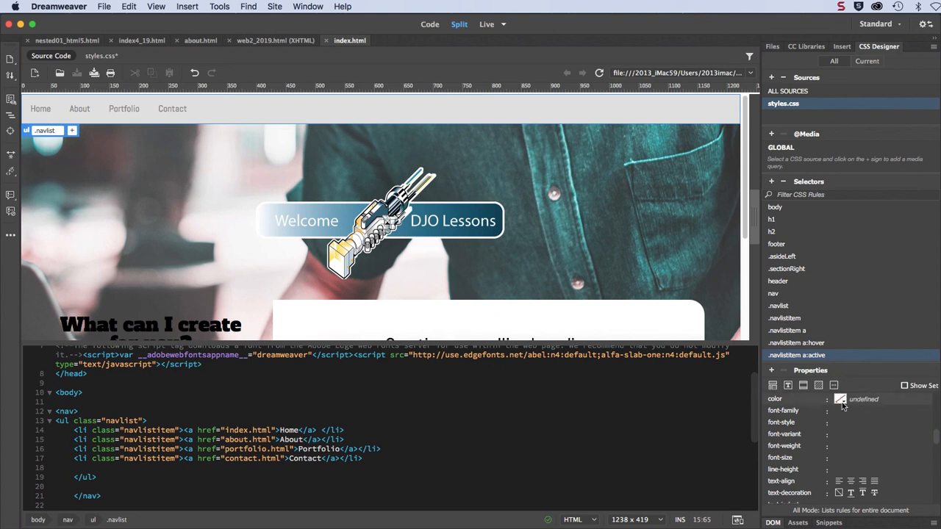
pyautogui.click(840, 399)
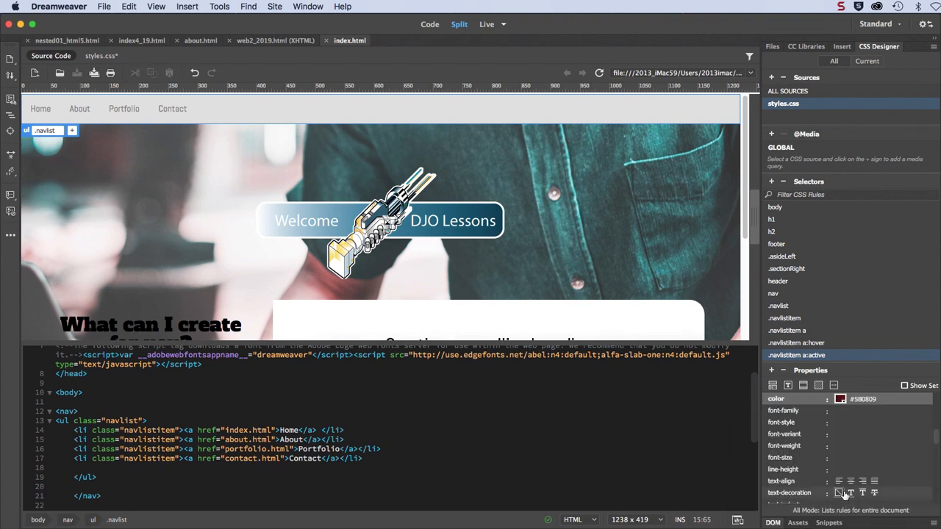
pyautogui.click(787, 330)
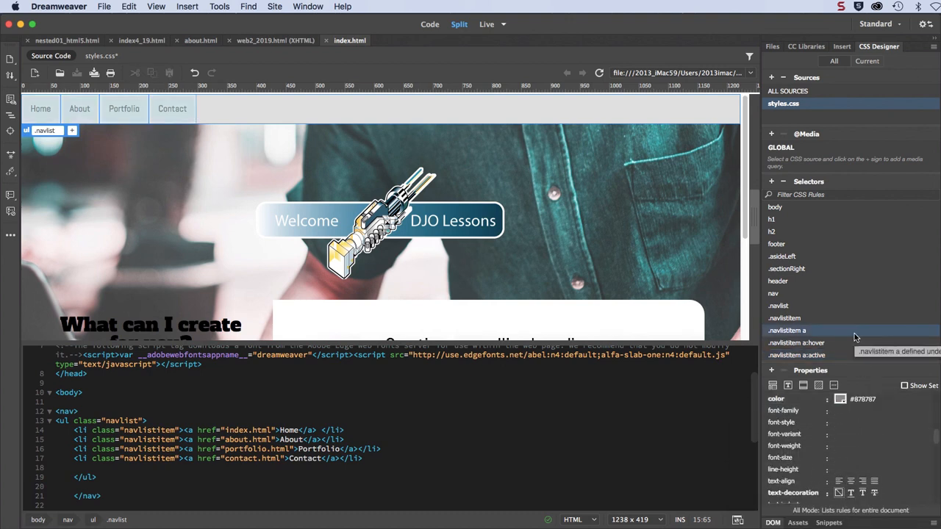
pyautogui.moveTo(802, 337)
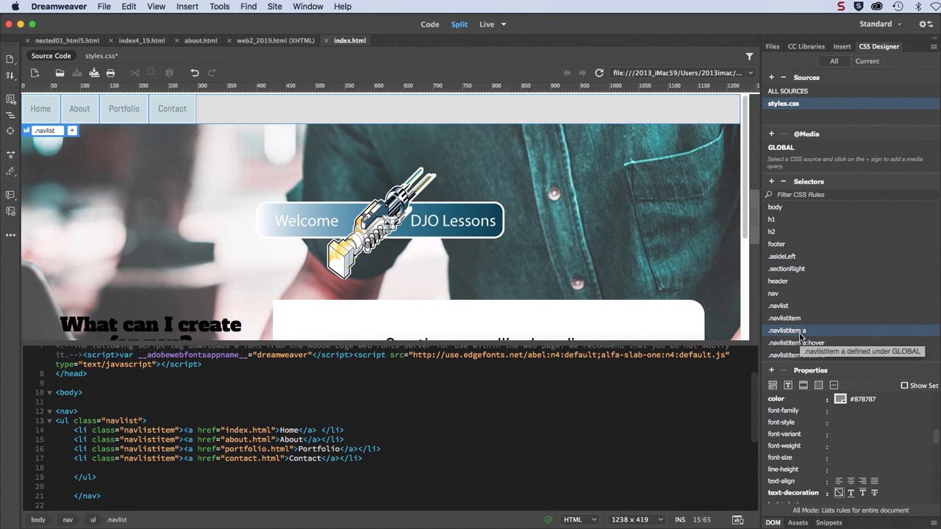
pyautogui.click(104, 6)
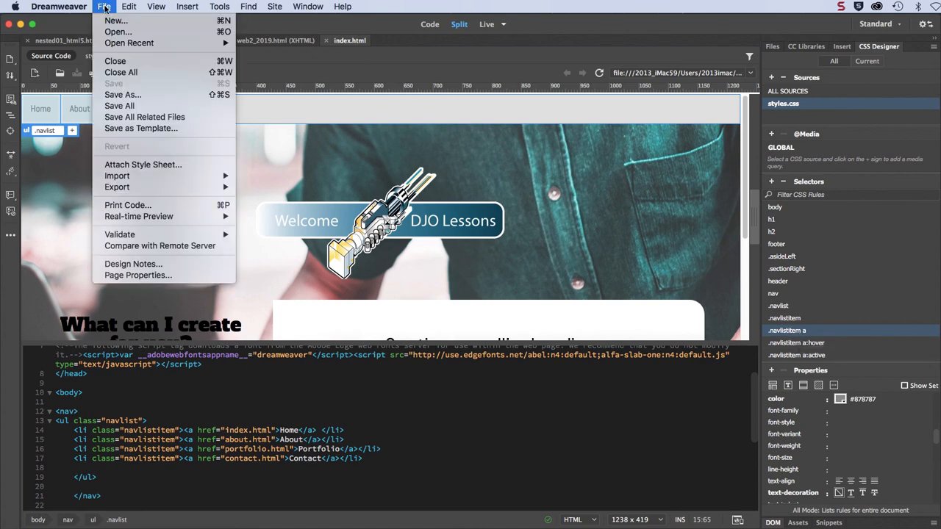